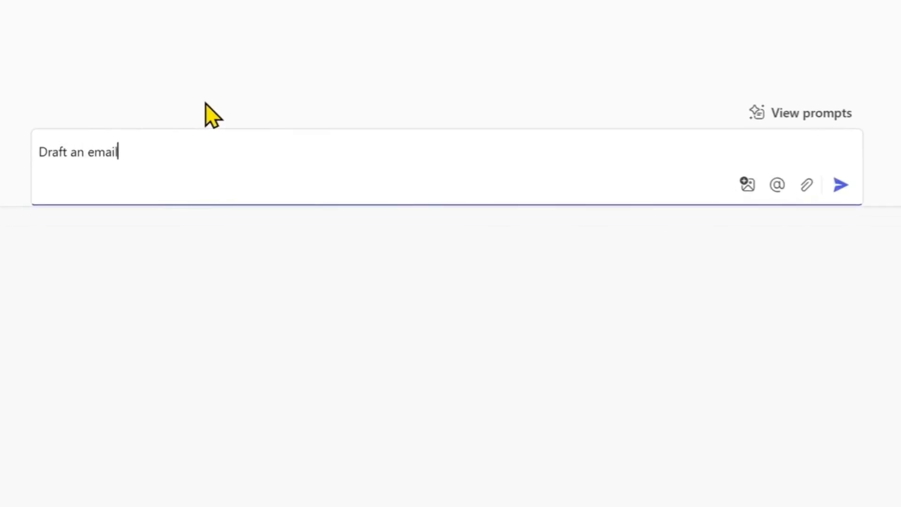
# - Compose Dakota's friendly intro email request to Mr Lee with Woodgrove-Bank-Small-Business-Loan-PDS 3.pdf attached
pyautogui.write('from me, Dakota, Relationship Manager to a prospective customer Mr Lee int')
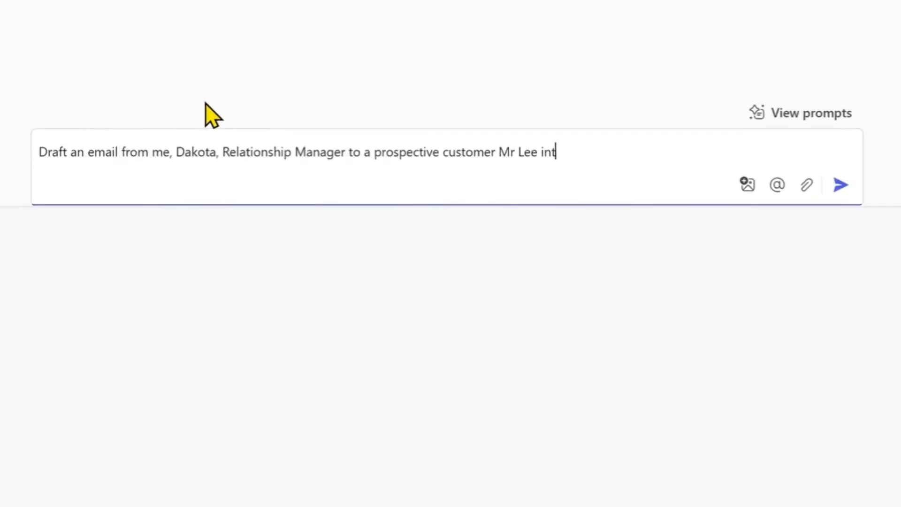
pyautogui.write('roducing them to the product/service')
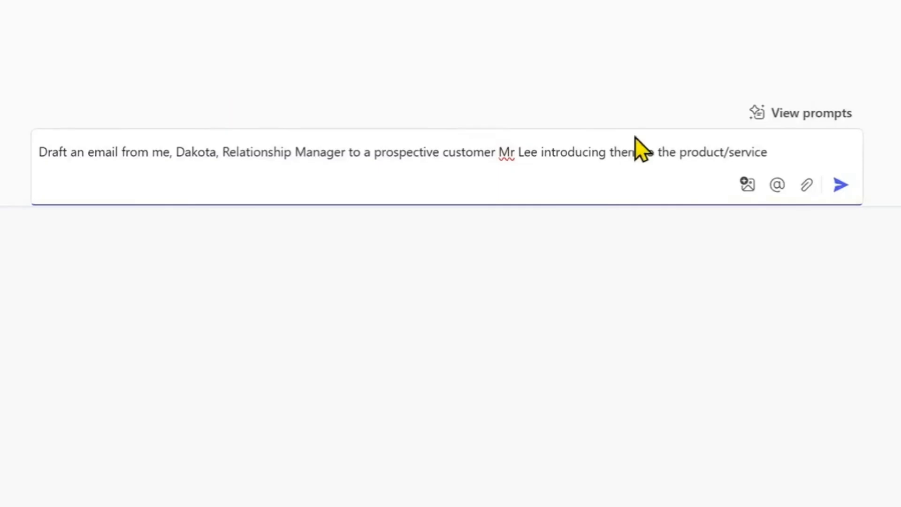
pyautogui.click(806, 184)
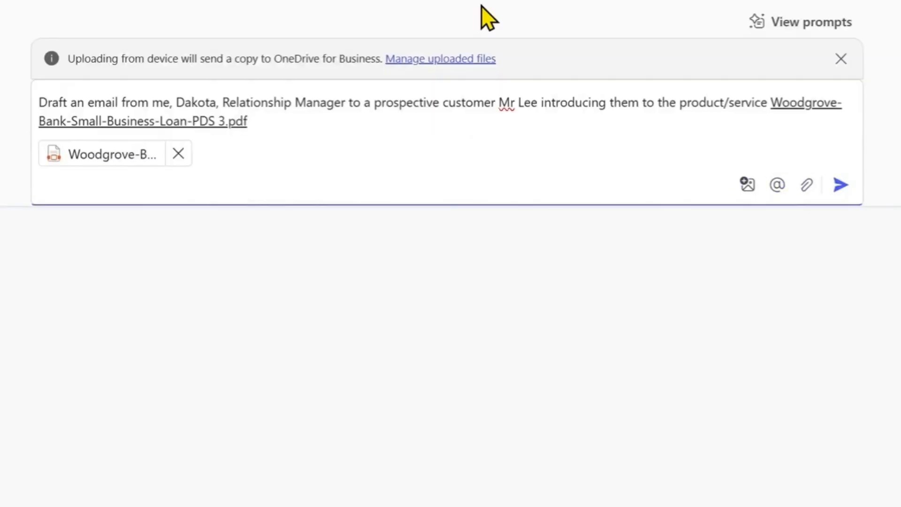
pyautogui.write('and proposing a meeting to discuss its benefits. The email should be friendly and informat')
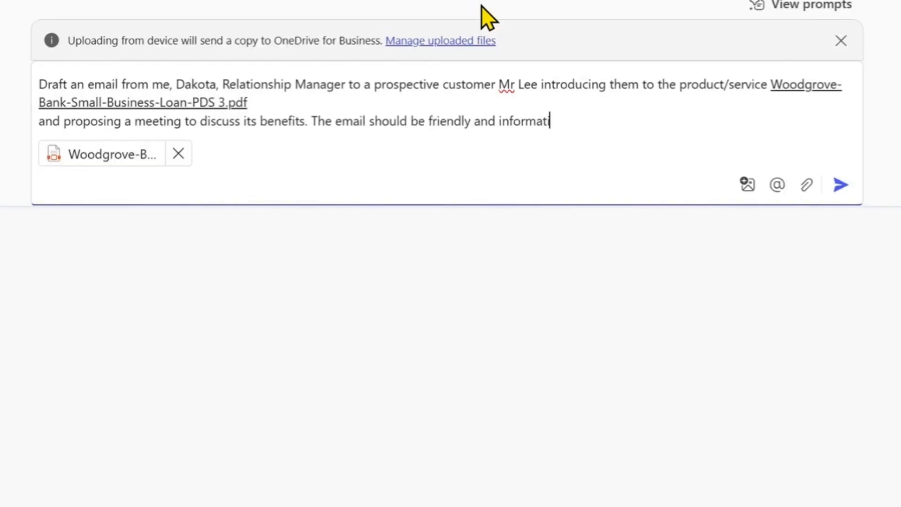
pyautogui.write('ive, highlighting the benefits of the product/service. Include references to the')
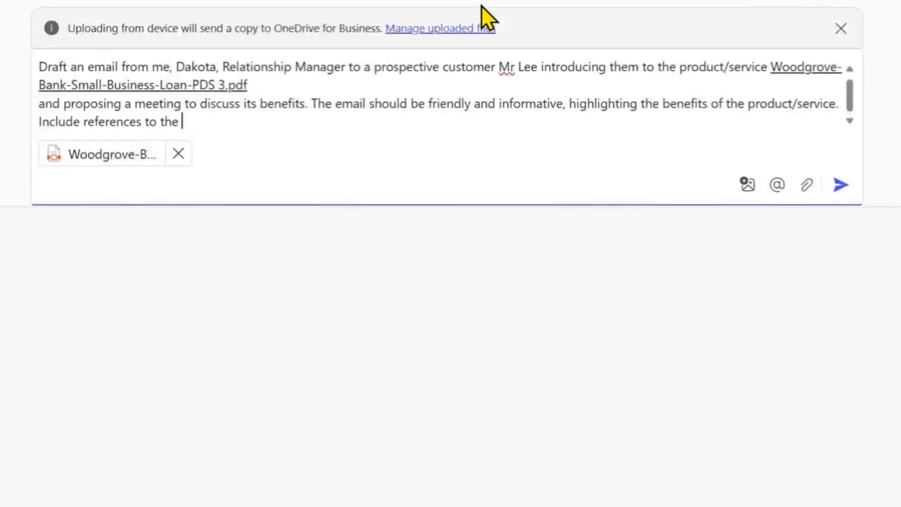
pyautogui.write("Source WoodGrove Bank site for additional information. Add in a fun congratulatory message on Mr Lee's recent win")
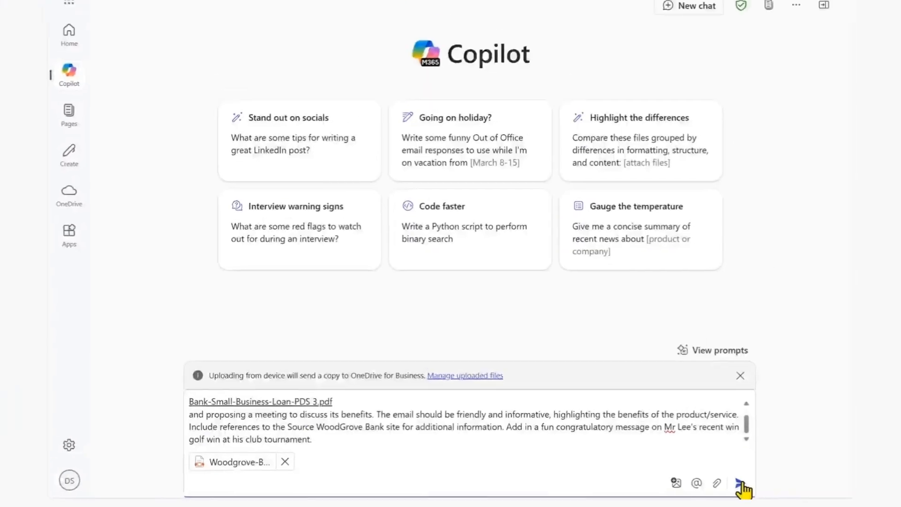
# - Submit the prompt and receive the drafted introductory email to Mr Lee signed by Dakota
pyautogui.click(743, 484)
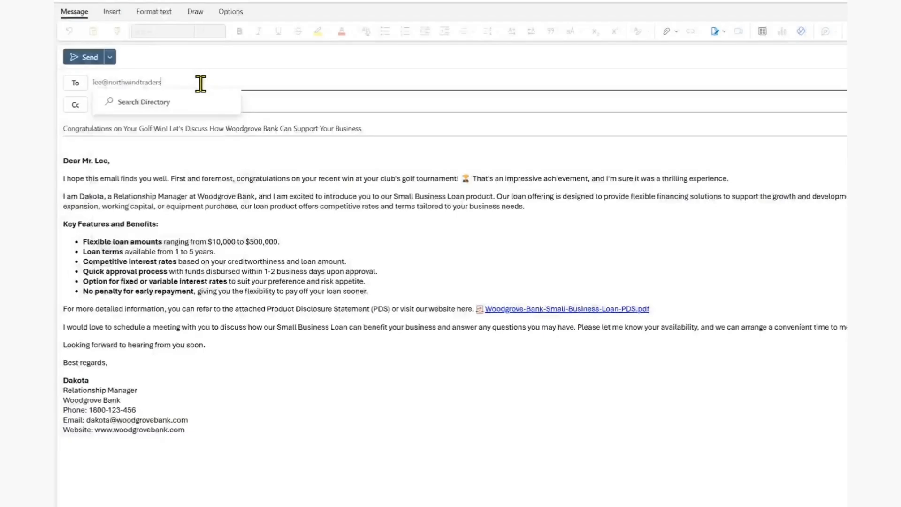
pyautogui.write('.com')
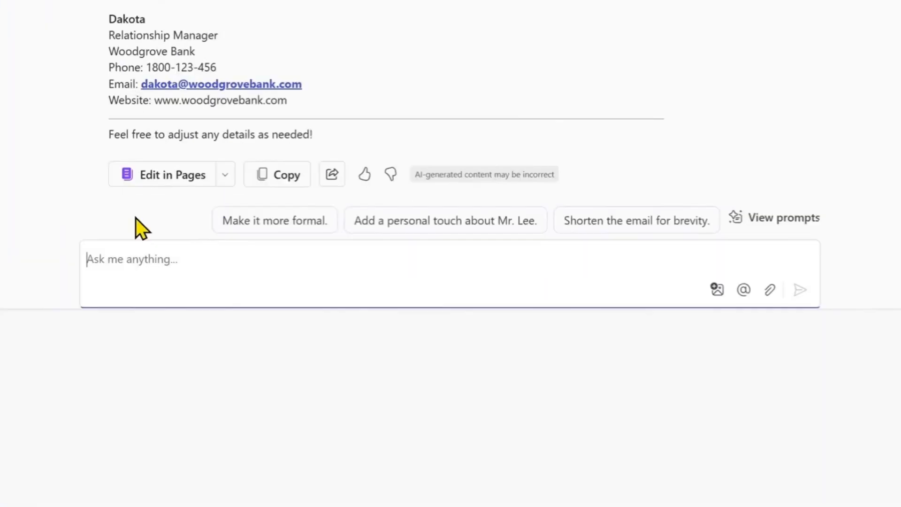
# - Write a prompt analysing Northwind Traders' retail strategy, priorities and AI initiatives from website and annual reports
pyautogui.write('In preparation of the meeting with Mr Lee, I want to Analyze his busi')
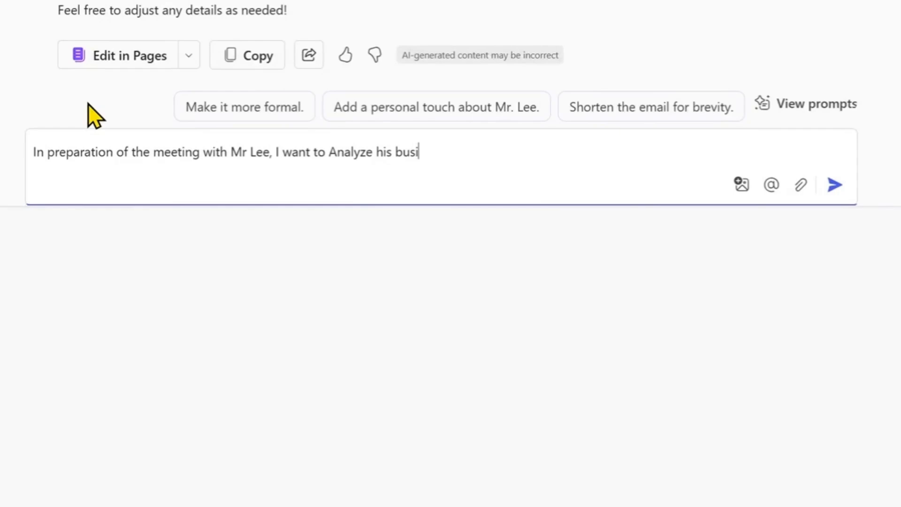
pyautogui.write('ness Northwind Traders. Help me to understand their business strategy and busine')
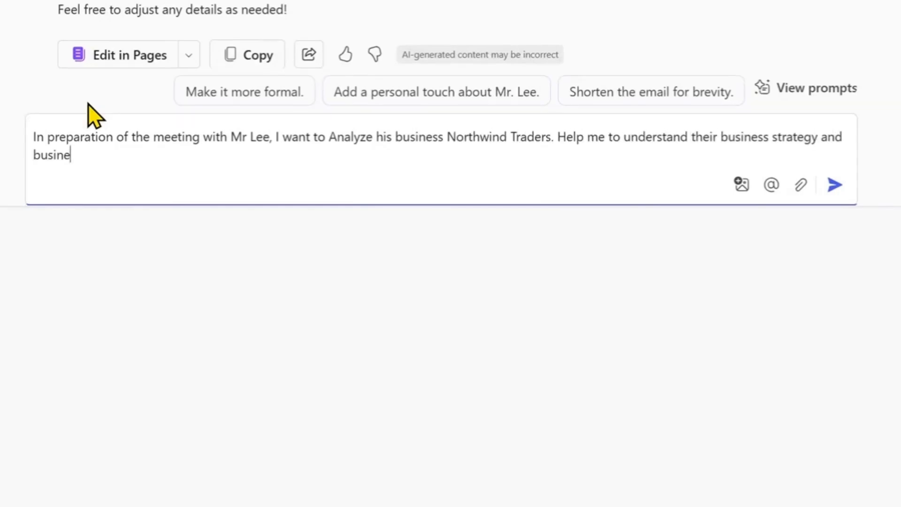
pyautogui.write('ss priorities within the retail industry. Use information from their company')
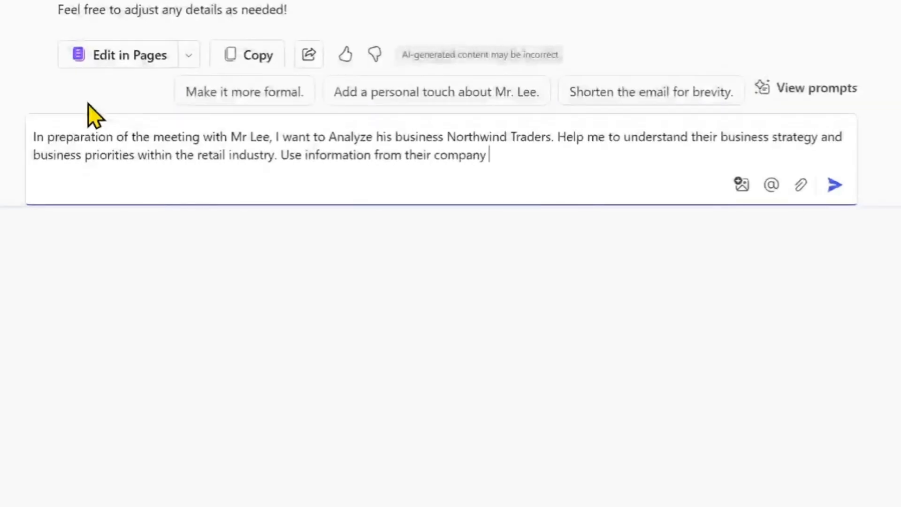
pyautogui.write('website and annual reports to provide a comprehensive overview. Focus on the following aspects:')
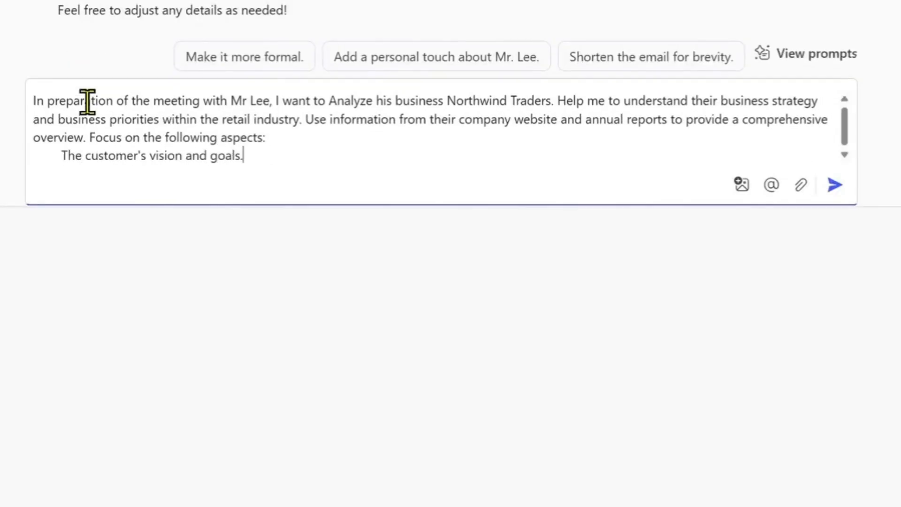
pyautogui.write('Key initiatives and projects related to AI and')
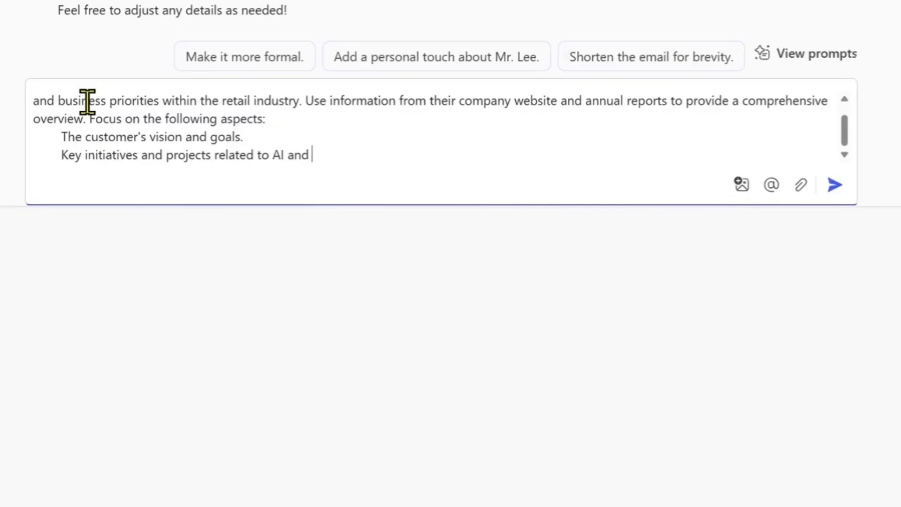
pyautogui.write("its alignment with the customer's overall business strategy and priorities.")
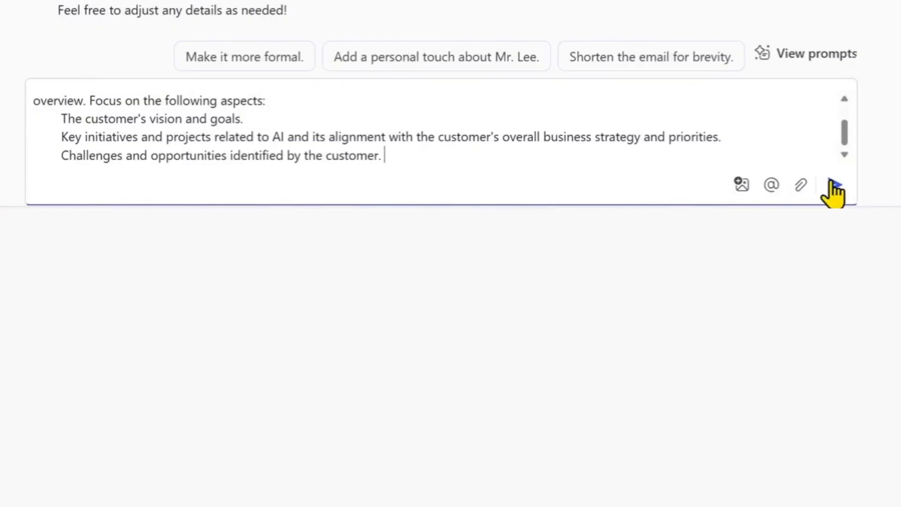
# - Submit the analysis and review the Northwind Traders overview, then begin the 25-minute agenda request
pyautogui.click(833, 184)
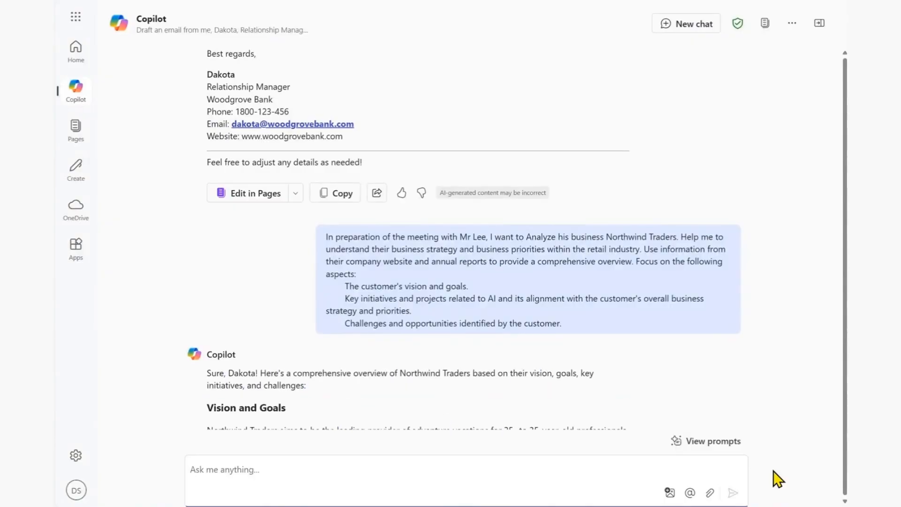
pyautogui.scroll(-3)
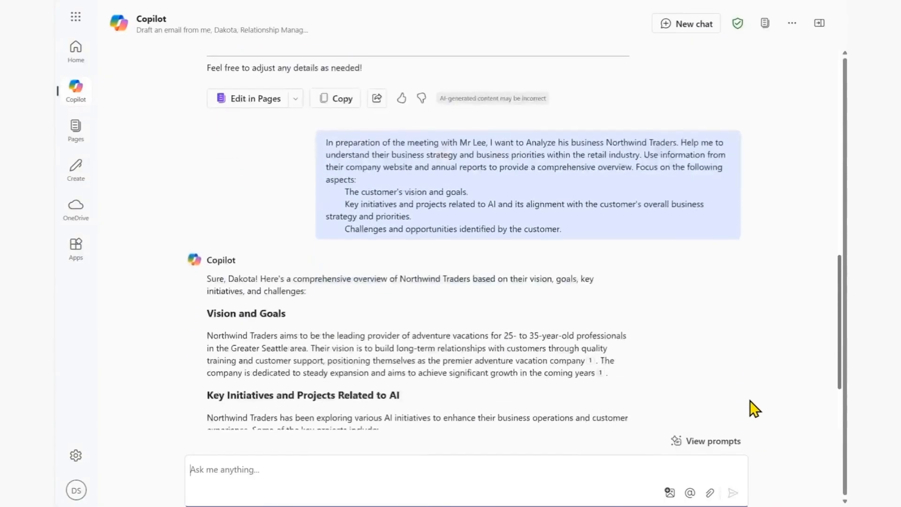
pyautogui.scroll(-3)
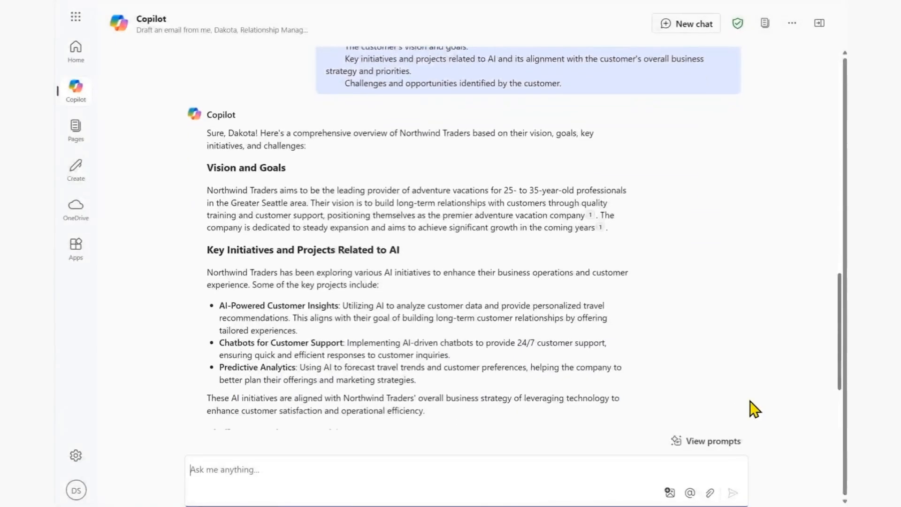
pyautogui.scroll(-3)
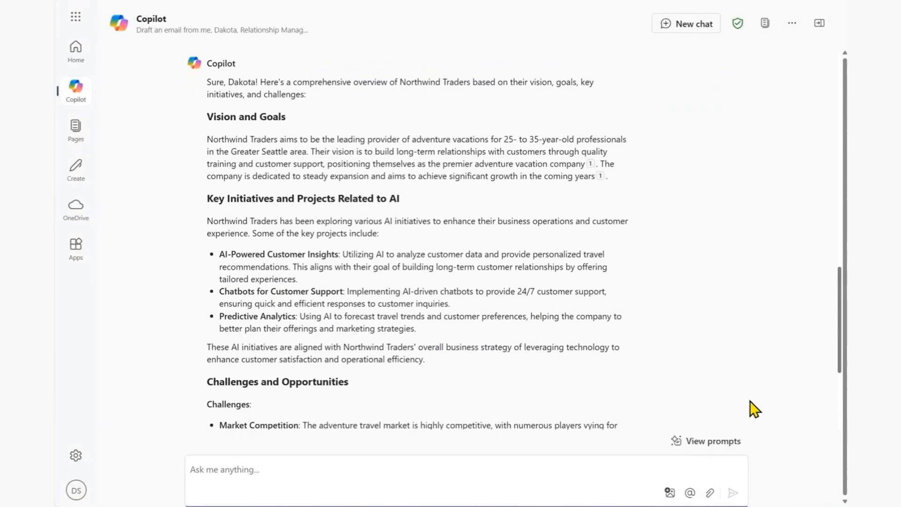
pyautogui.scroll(-3)
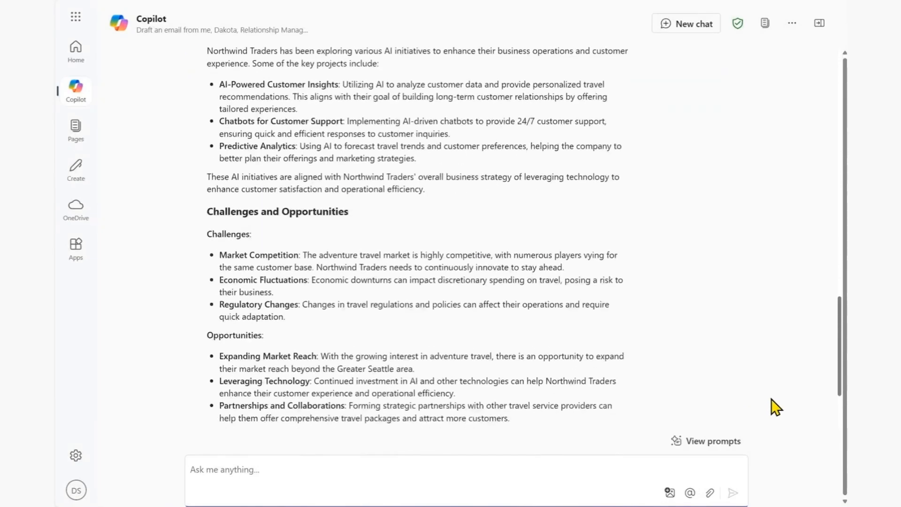
pyautogui.scroll(-3)
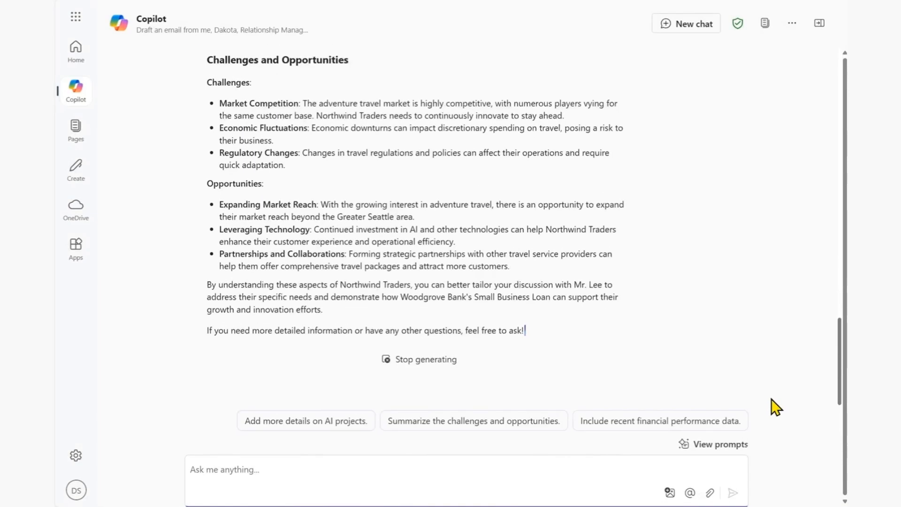
pyautogui.write('Prepare an agenda for a 25-minute exploration c')
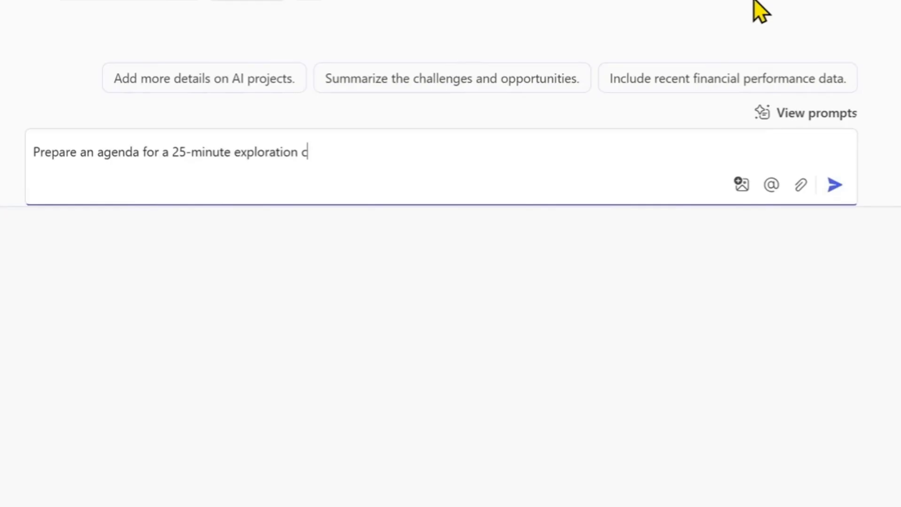
# - Request a table-format agenda for the 9:00am exploration call covering needs, pain points and solutions
pyautogui.write('all with Mr Lee and Northwind Traders starting at 9:00am. The agenda should')
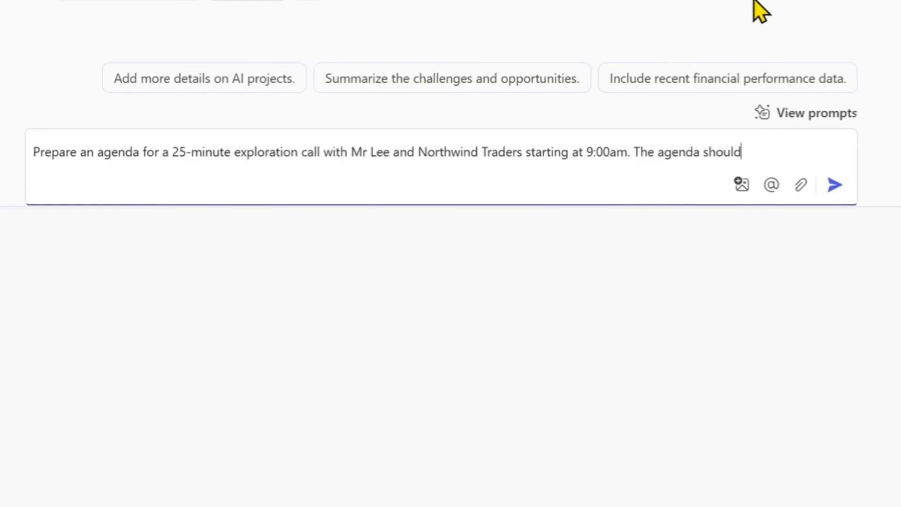
pyautogui.write('be in a table format and include specific topics and questions to identify the c')
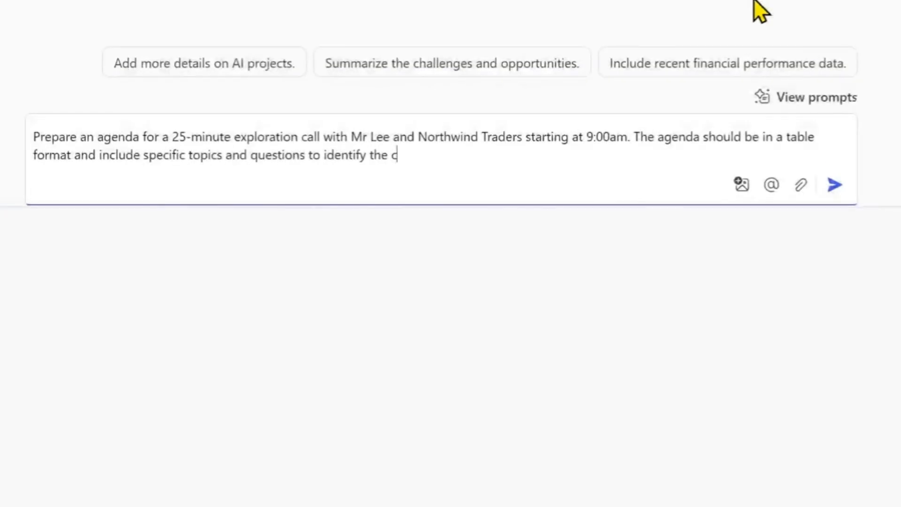
pyautogui.write("ustomer's needs, pain points, and possible solutions. Focus on the following aspects:")
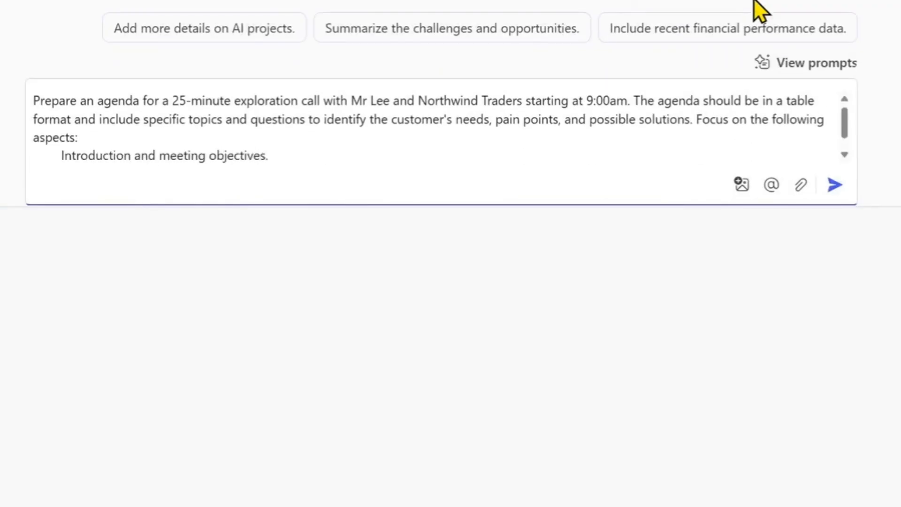
pyautogui.write("Understanding the customer's current situation and challenges.")
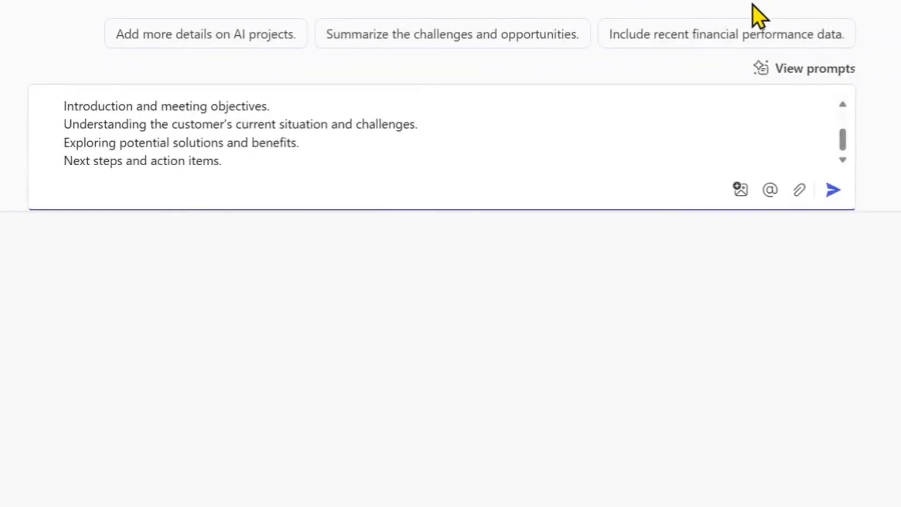
pyautogui.click(833, 190)
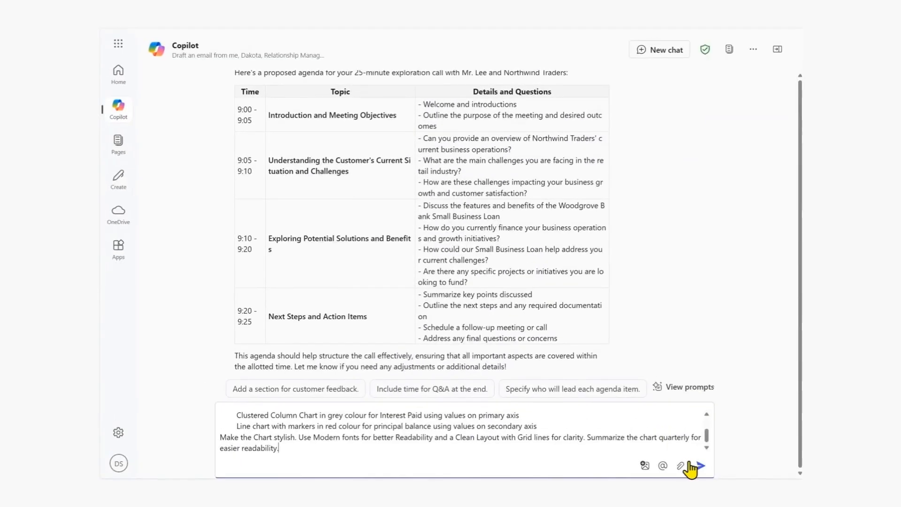
# - Submit the $500000, 3-year, 4% loan amortization and combo chart request and view the reply
pyautogui.click(699, 467)
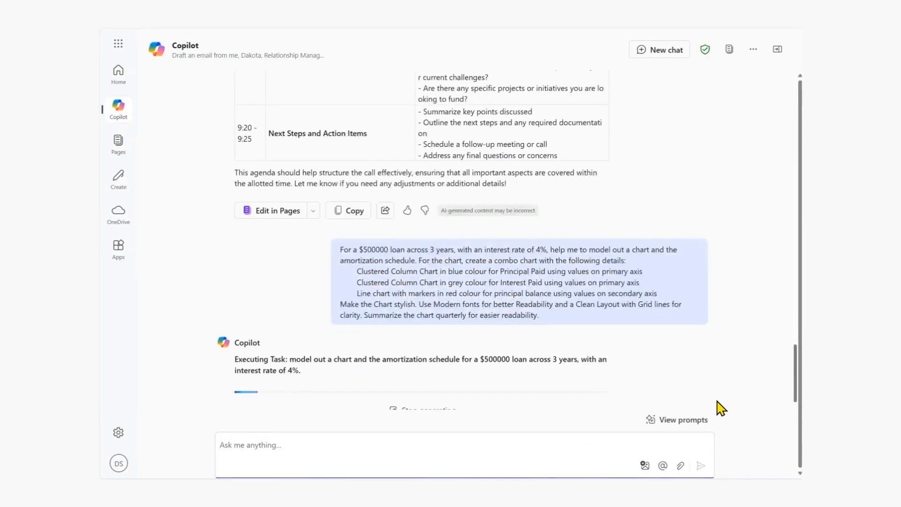
pyautogui.scroll(-3)
pyautogui.write('Provide a detailed breakdown of each payment. and add total interest paid over the loan term')
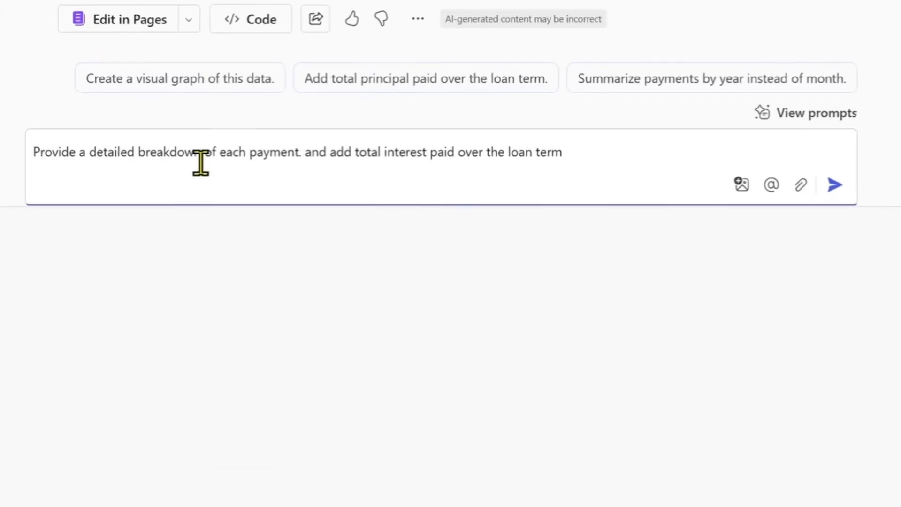
# - Ask for a month-by-month payment breakdown with total interest and review the $31,431.73 result
pyautogui.write('including the monthly repayments')
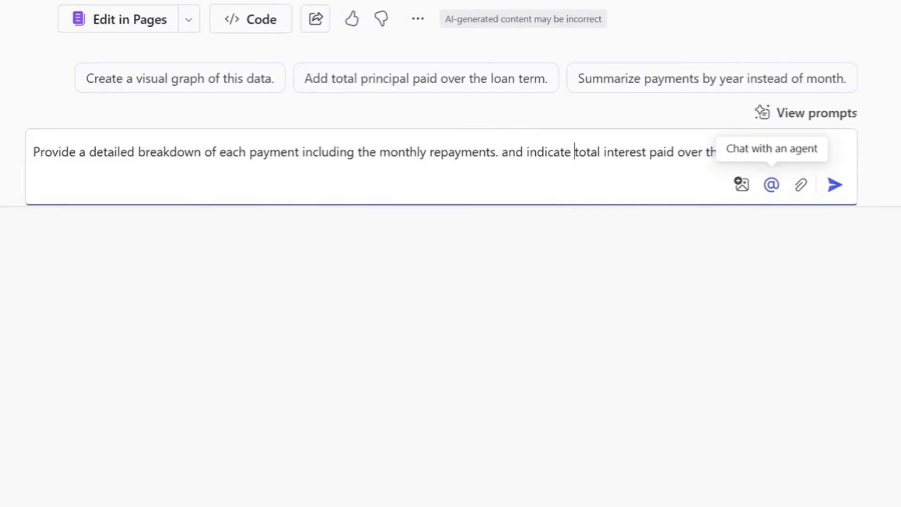
pyautogui.click(835, 185)
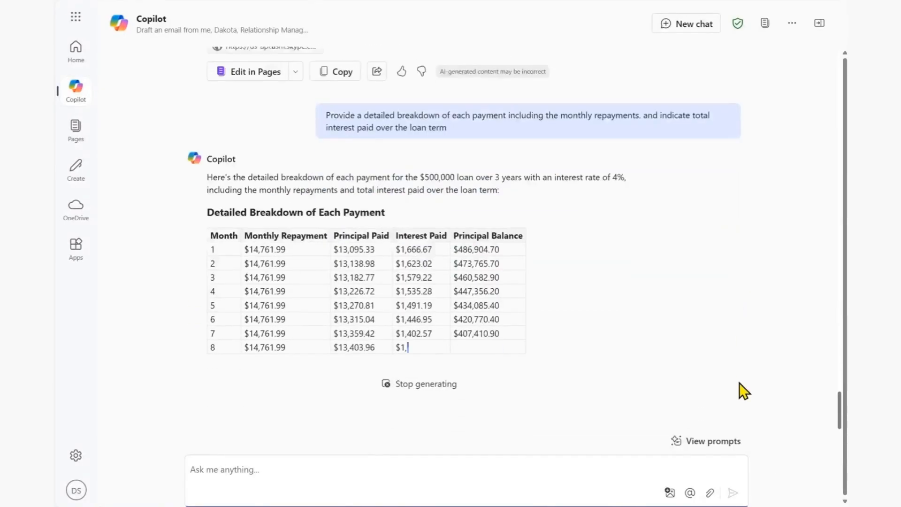
pyautogui.scroll(-3)
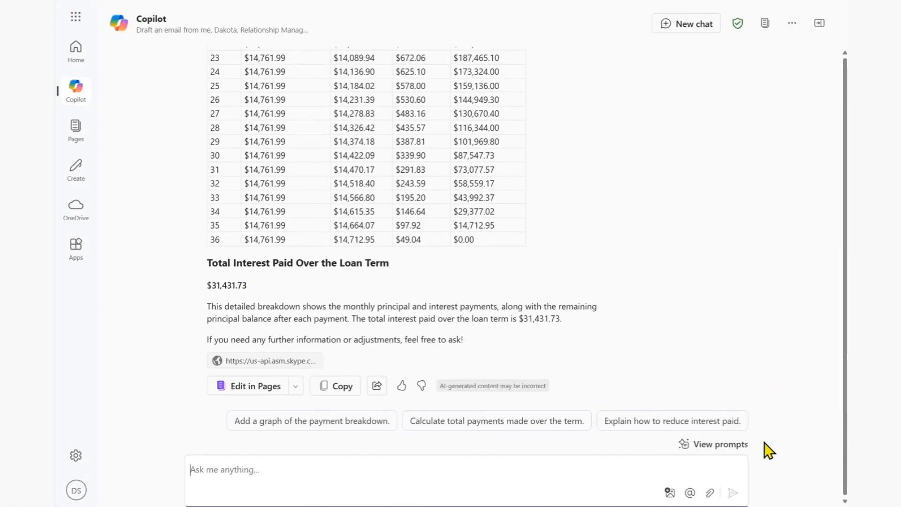
pyautogui.write('Based on all of the di')
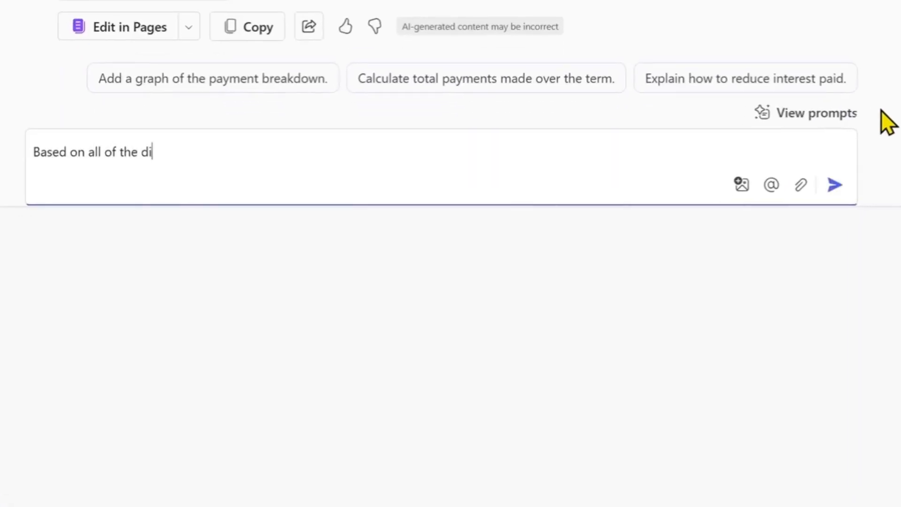
# - Request a storytelling presentation outline and deck on the Woodgrove Bank–Northwind Traders AI opportunity and review it
pyautogui.write('scussed information above, recommend a presentation outline and create a prese')
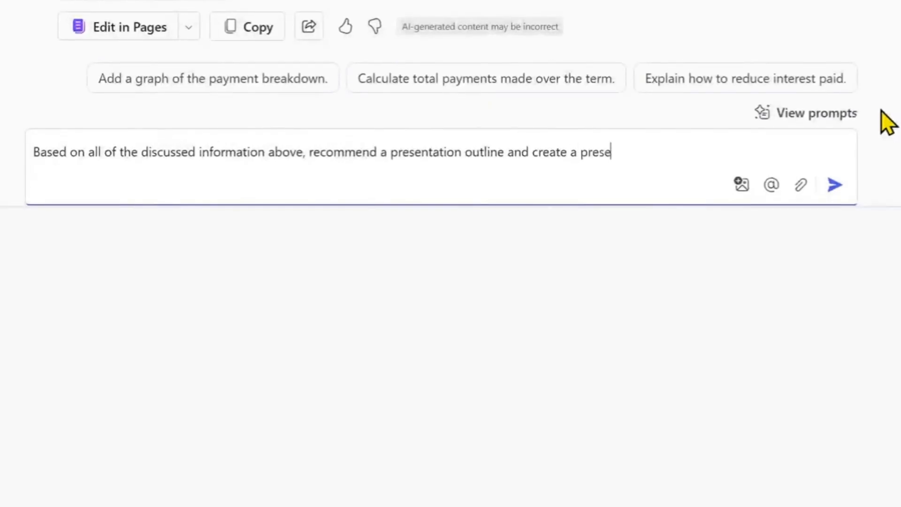
pyautogui.write('ntation deck that would meaningfully cover the above agenda with a focus on impactful st')
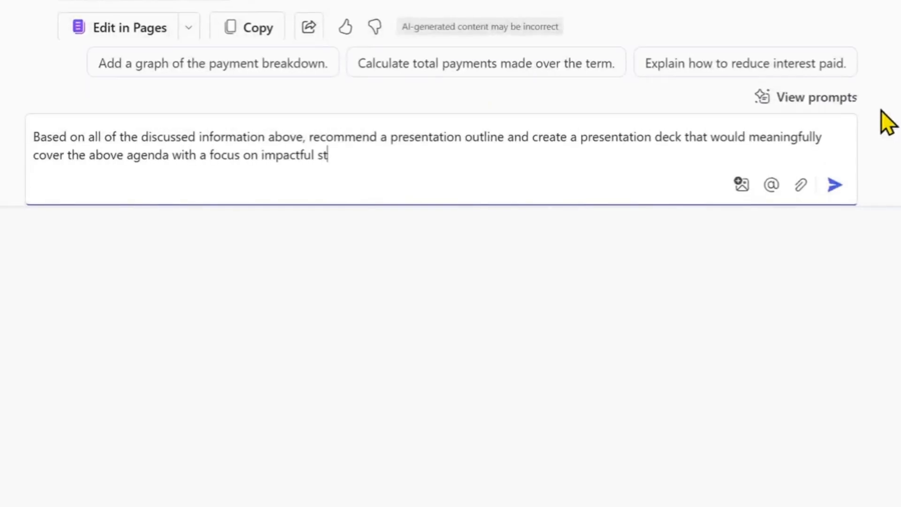
pyautogui.write("orytelling to illustrate the joint opportunity we have together between WoodGrove Bank, it's offerings such as the Small Business Loan, and Northwind Traders as they seek t")
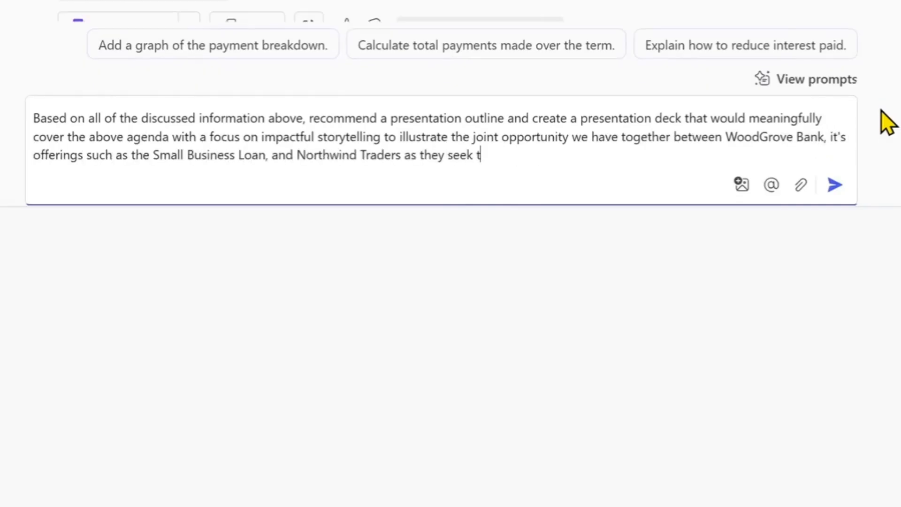
pyautogui.write('o invest in new AI initiatives to enhance business operations and customer experience.')
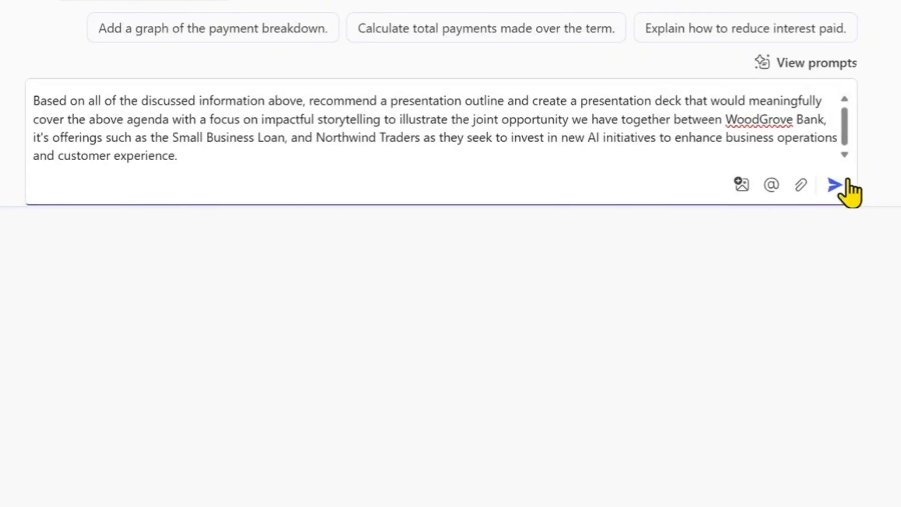
pyautogui.click(834, 185)
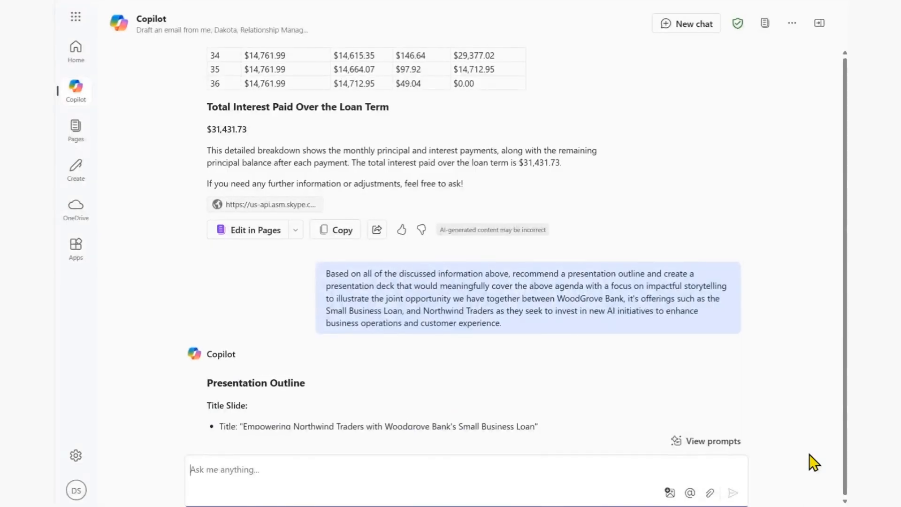
pyautogui.scroll(-3)
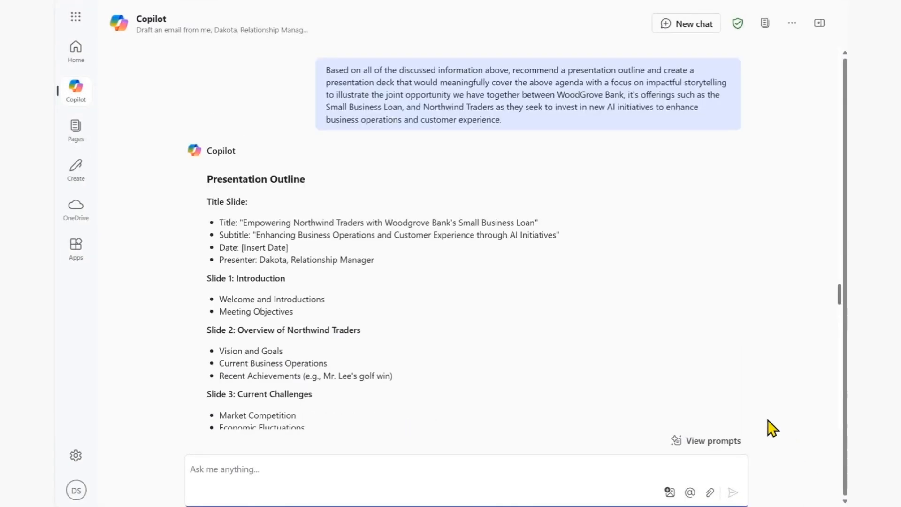
pyautogui.scroll(-3)
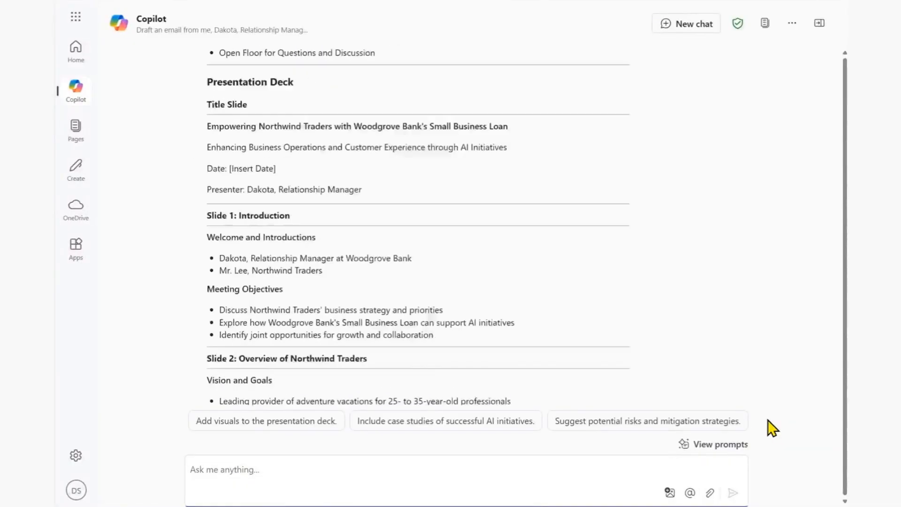
pyautogui.scroll(-3)
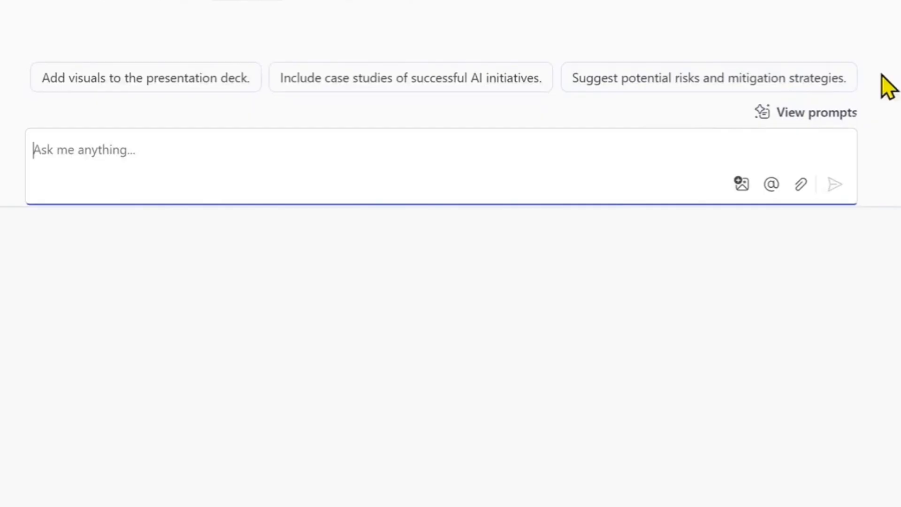
# - Get the deck as a downloadable PowerPoint file, then begin the apprehensive retail CTO role-play prompt
pyautogui.write('Create the presentation deck as a powerpoint')
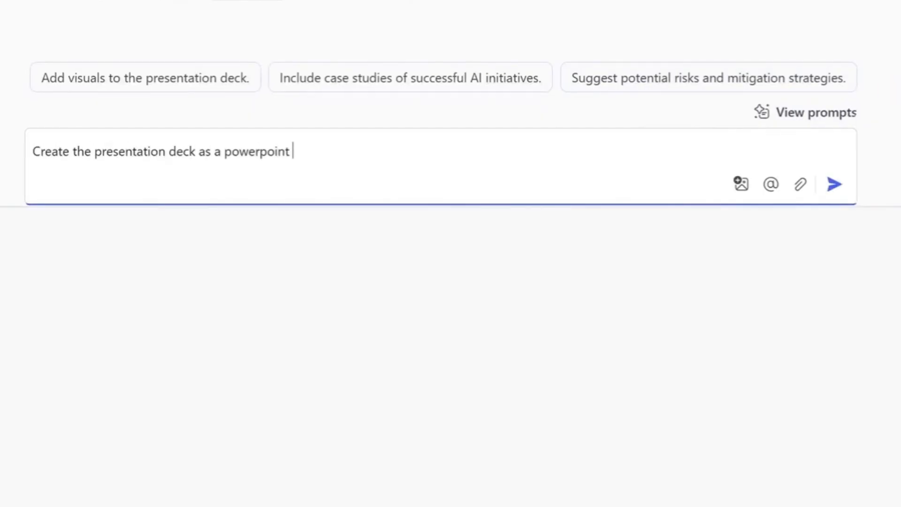
pyautogui.write('presentation and provide a download link to the')
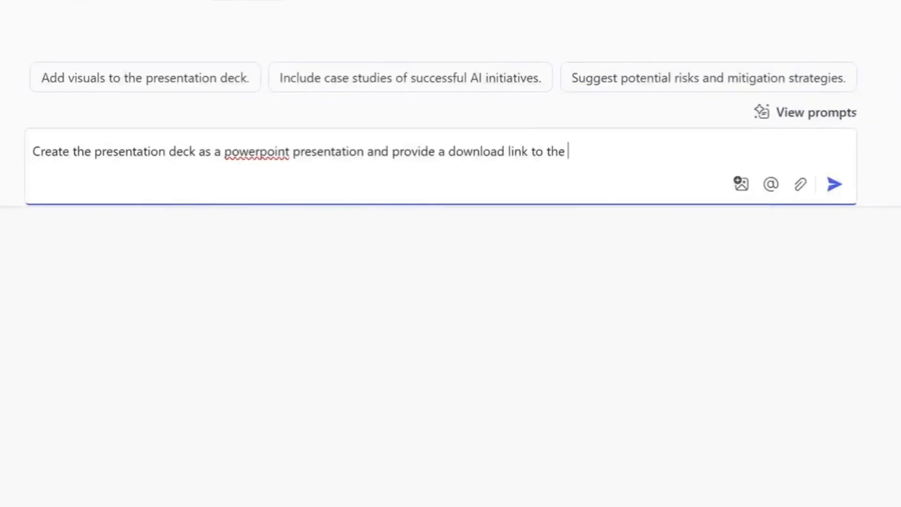
pyautogui.click(834, 184)
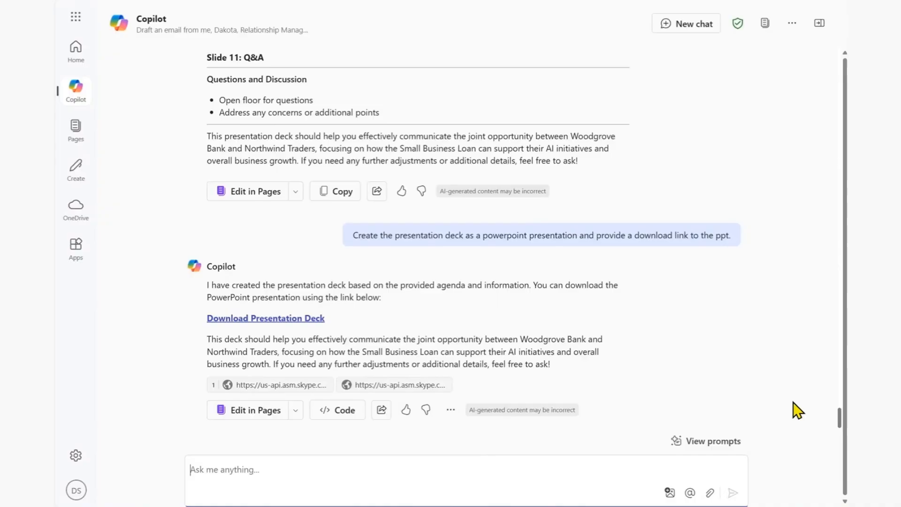
pyautogui.click(265, 318)
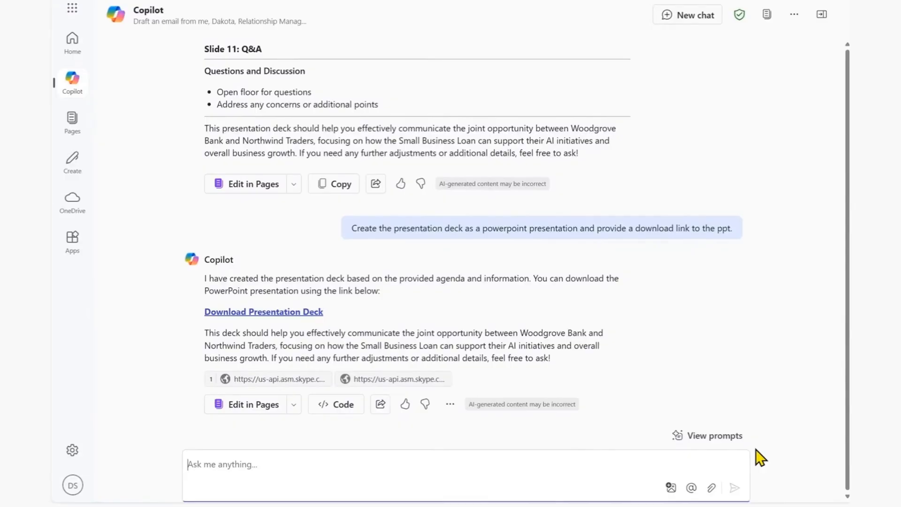
pyautogui.write('Act like a CTO in the retail industry who is apprehensive abo')
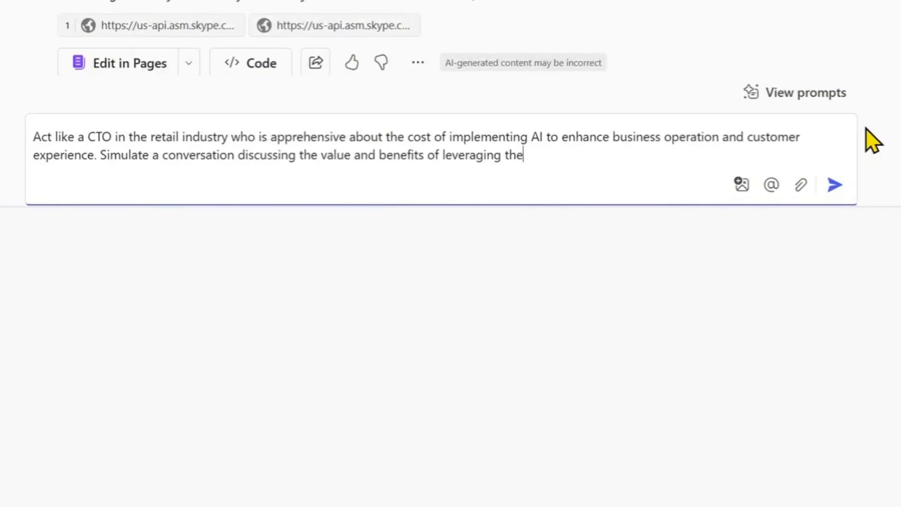
# - Request a simulated CTO conversation on piloting AI via the Small Business Loan, distilled into a downloadable Q&A cheat sheet Word document
pyautogui.write('Small Business Loan offering to pilot test the AI initiatives in a controlled manner without falling behind Market Competition.')
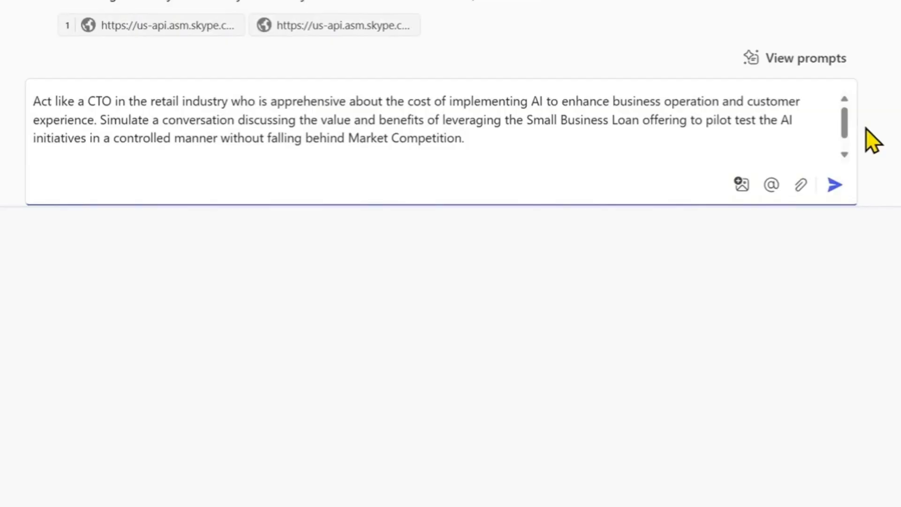
pyautogui.write('Distill the responses into a Q&A cheat sheet word document that I c')
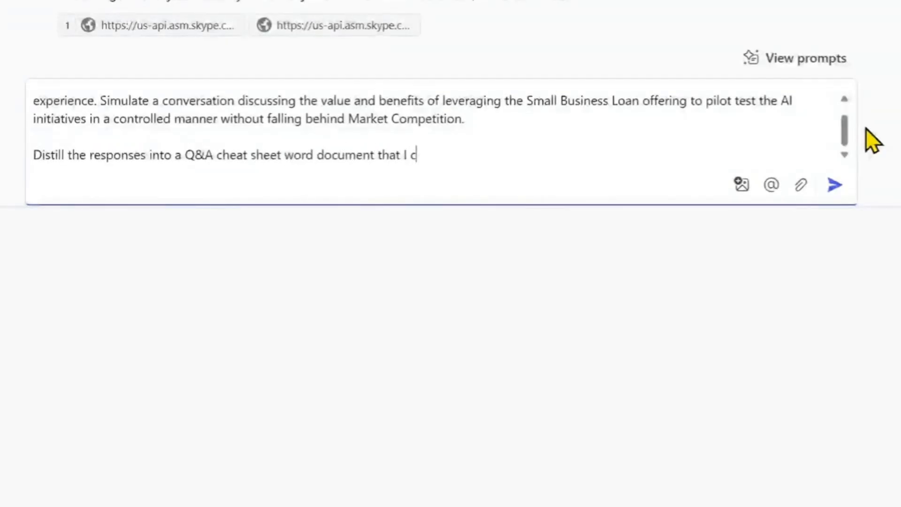
pyautogui.write('an use. Provide a link to download the word document.')
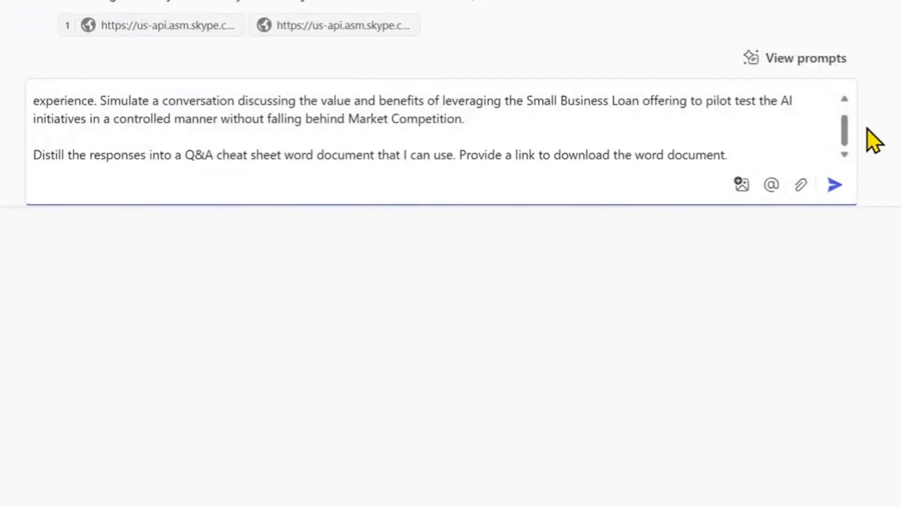
pyautogui.click(835, 185)
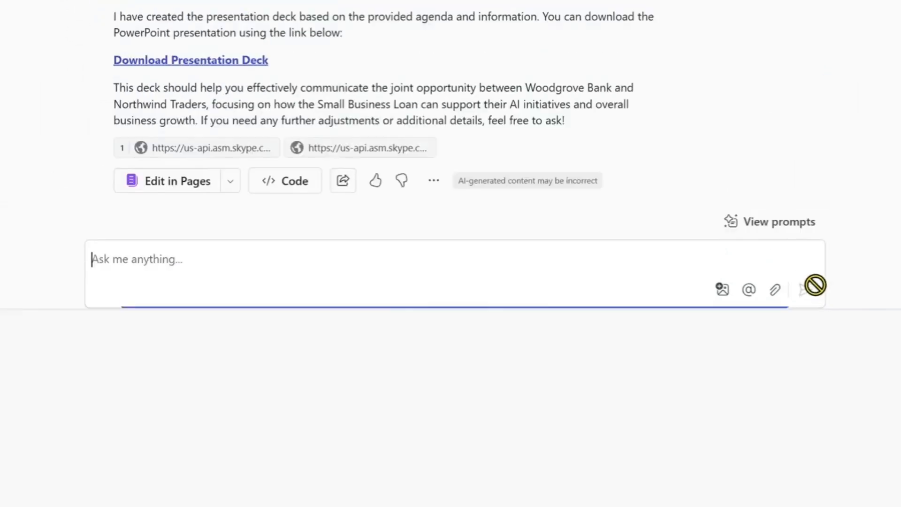
# - Review the CTO conversation response down to the Download Q&A Cheat Sheet link
pyautogui.click(815, 286)
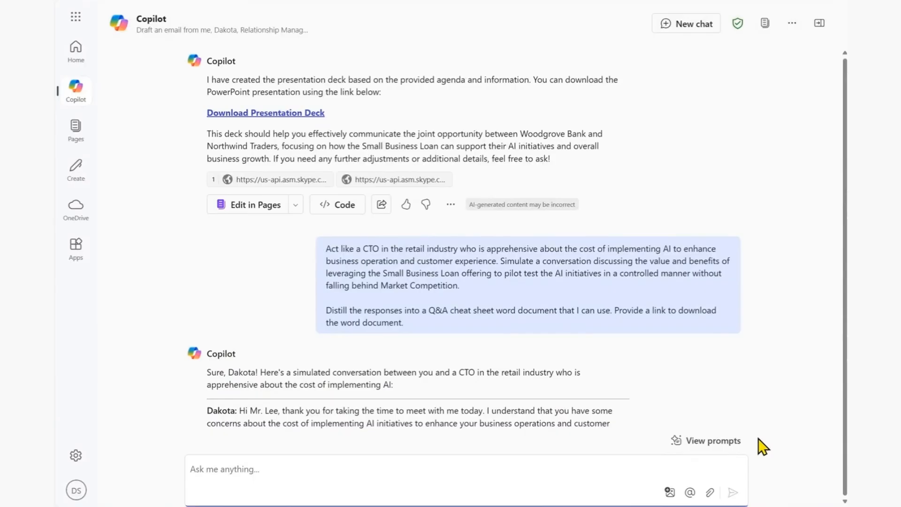
pyautogui.scroll(-3)
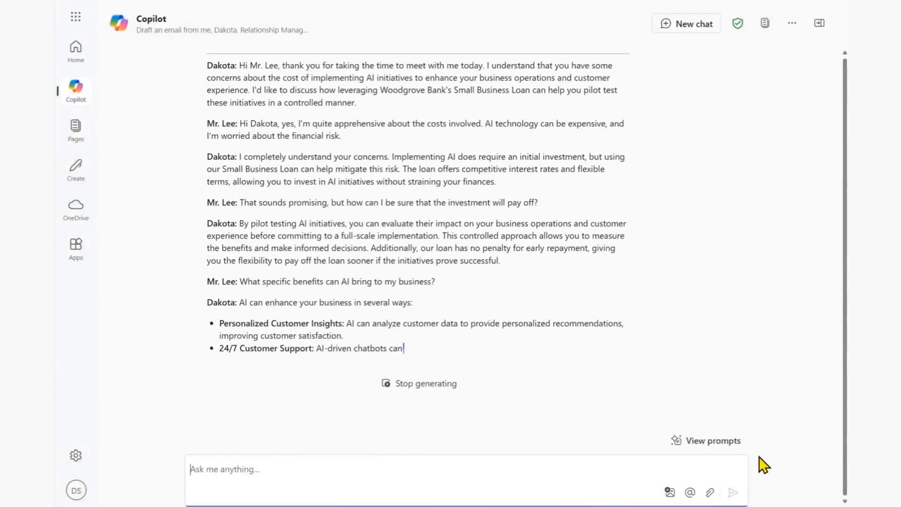
pyautogui.scroll(-3)
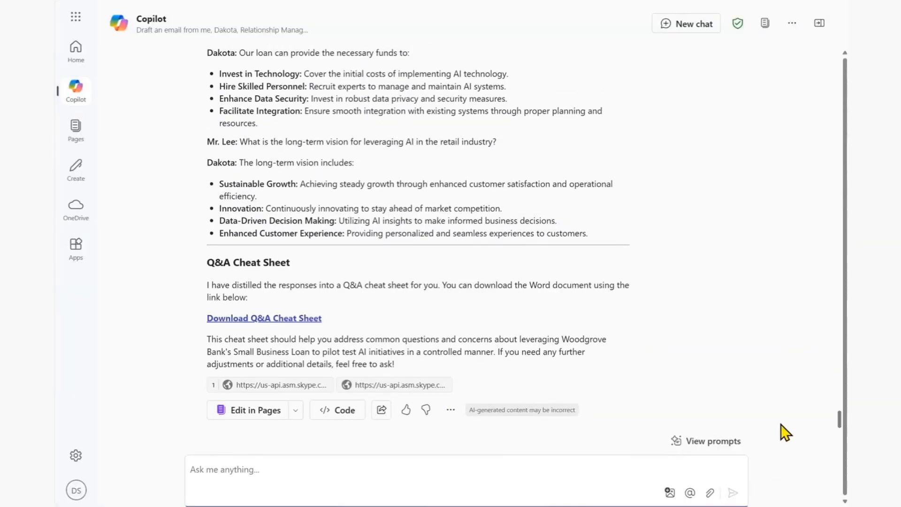
pyautogui.click(263, 318)
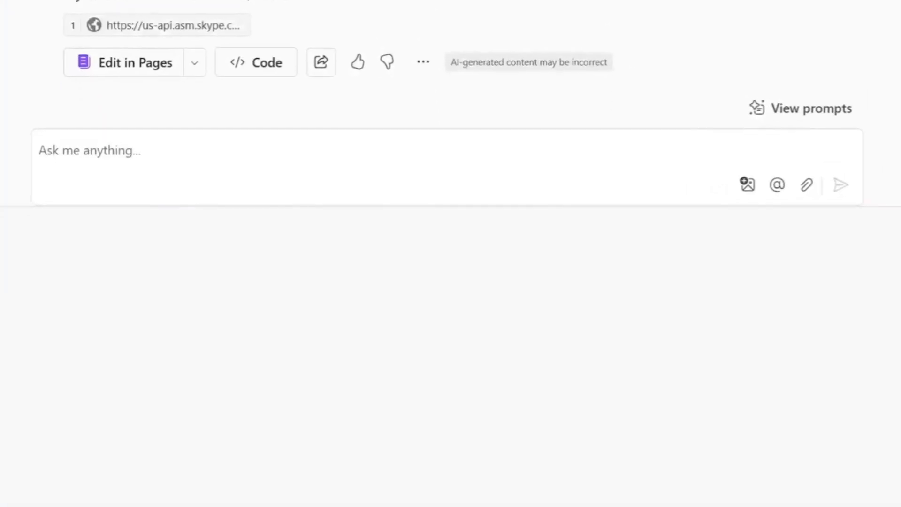
# - Ask Copilot for a mermaid chart mapping the customer engagement cycle with route-backs and substeps
pyautogui.write('Based on the above and')
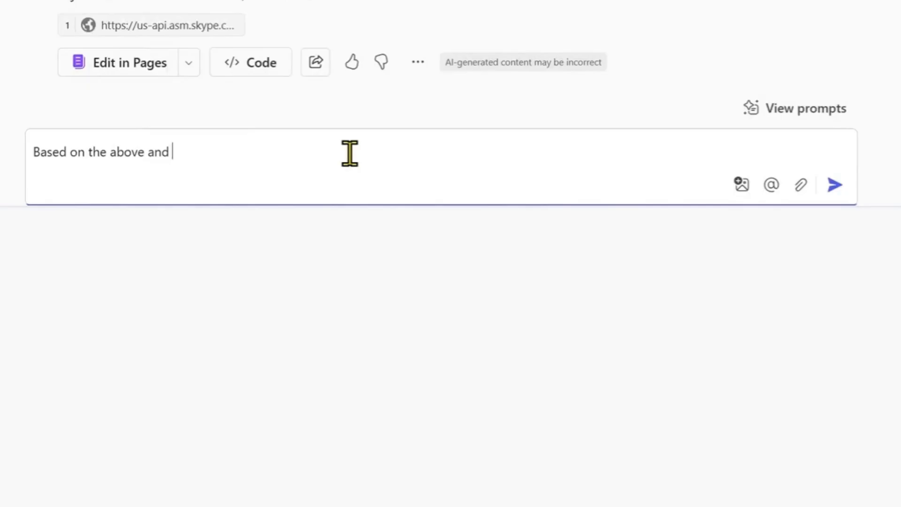
pyautogui.write('web resources, can you help me to create a mermaid chart to map out a Customer engagement cycle that helps me to have an effective process of customer outreach and objection handling.')
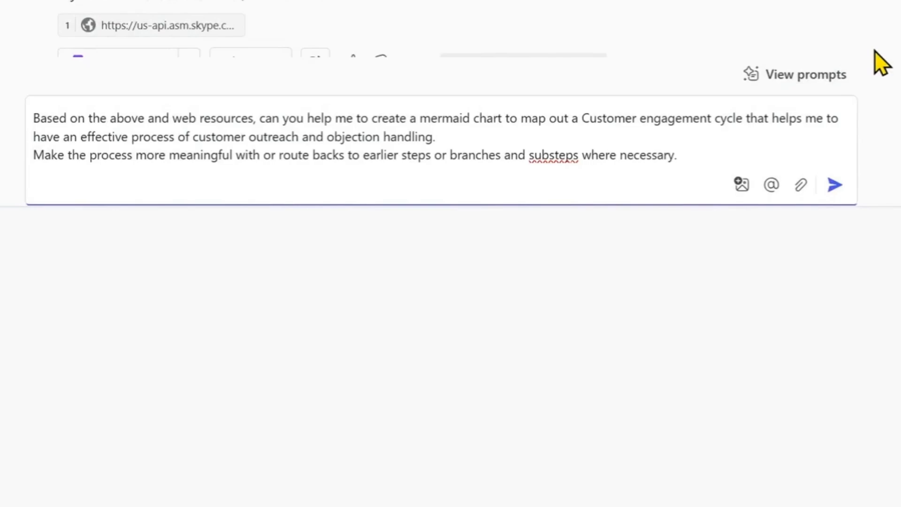
pyautogui.click(834, 185)
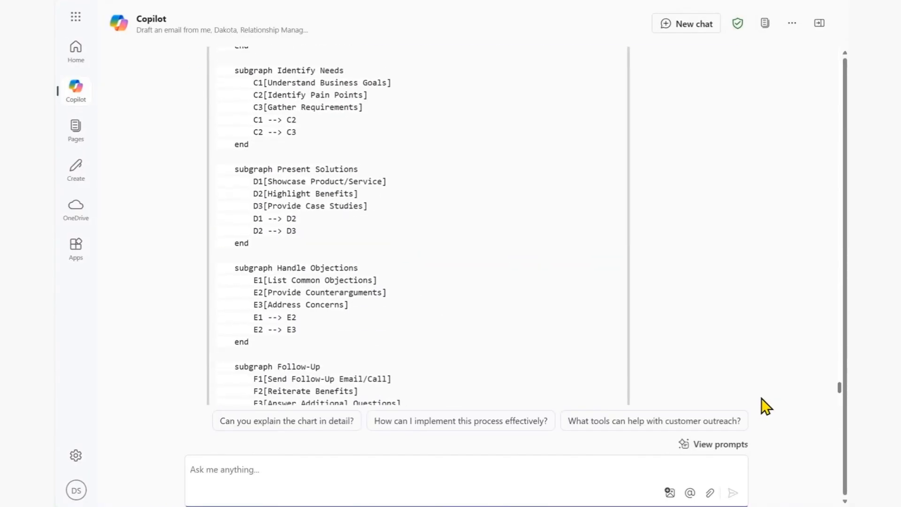
# - Review the generated Mermaid code and send the response to Edit in Pages
pyautogui.scroll(-3)
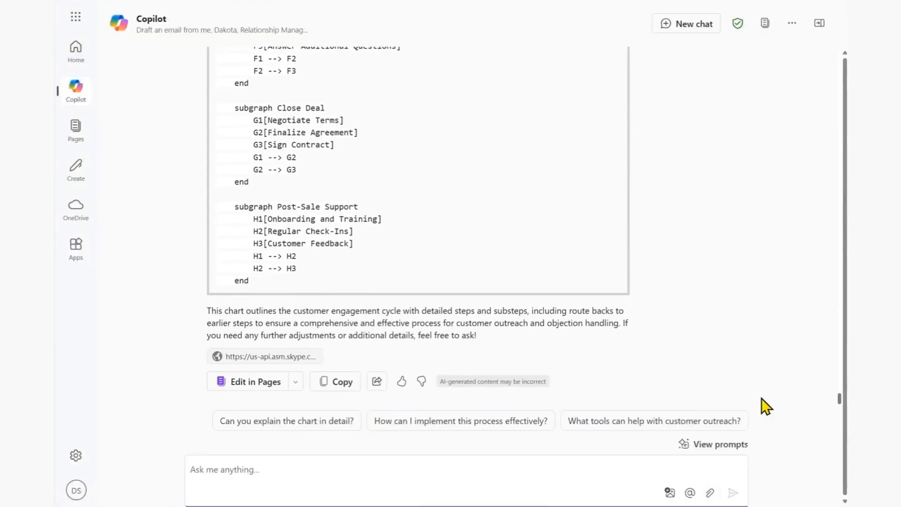
pyautogui.click(254, 381)
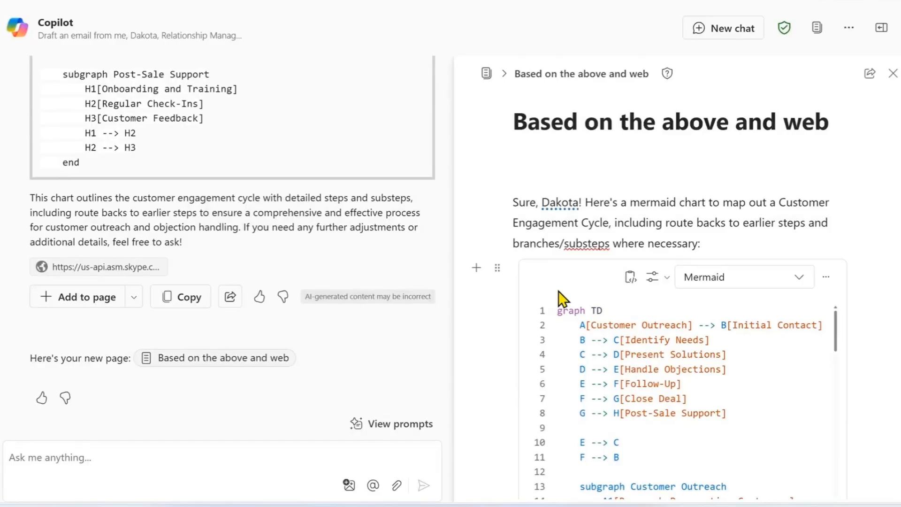
# - Scroll past the Mermaid code block to view the rendered engagement-cycle flowchart
pyautogui.scroll(-3)
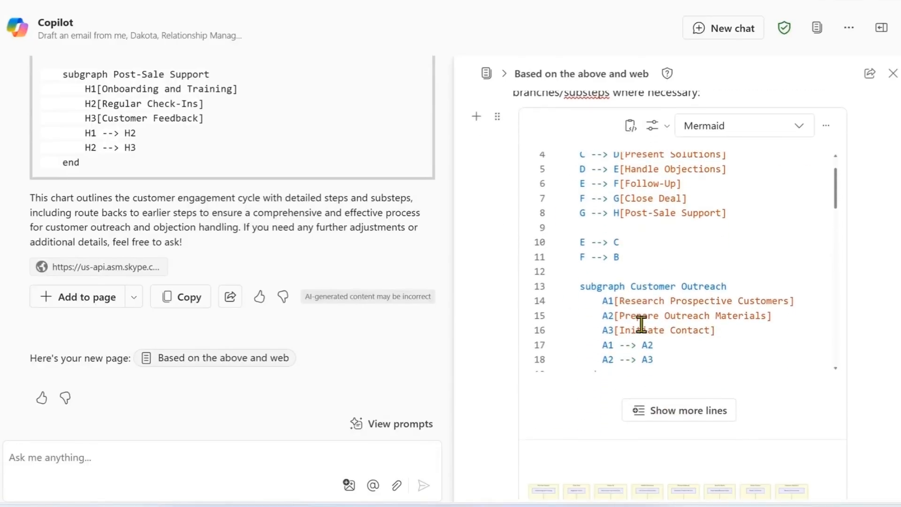
pyautogui.scroll(-3)
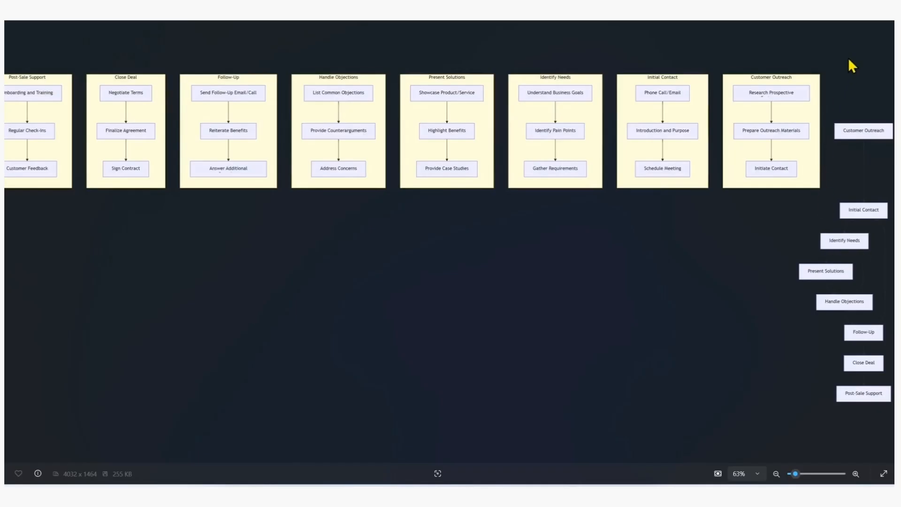
pyautogui.moveTo(888, 22)
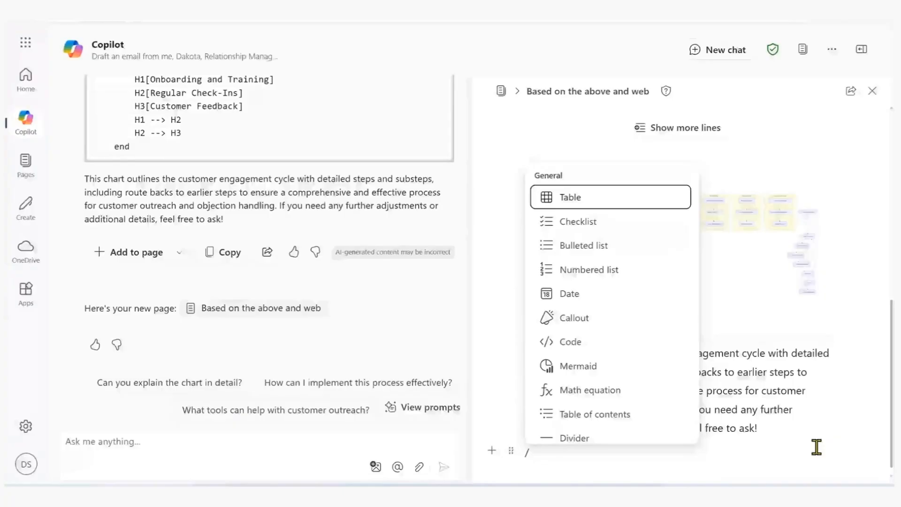
# - Add a Task list with 'Arrange Call with any questions' for Mr Lee and a 'Review' task
pyautogui.scroll(-3)
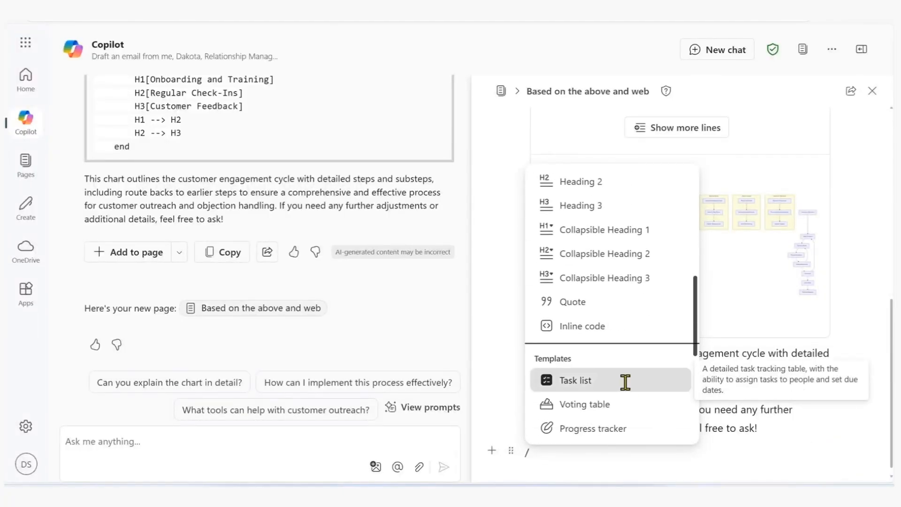
pyautogui.click(572, 380)
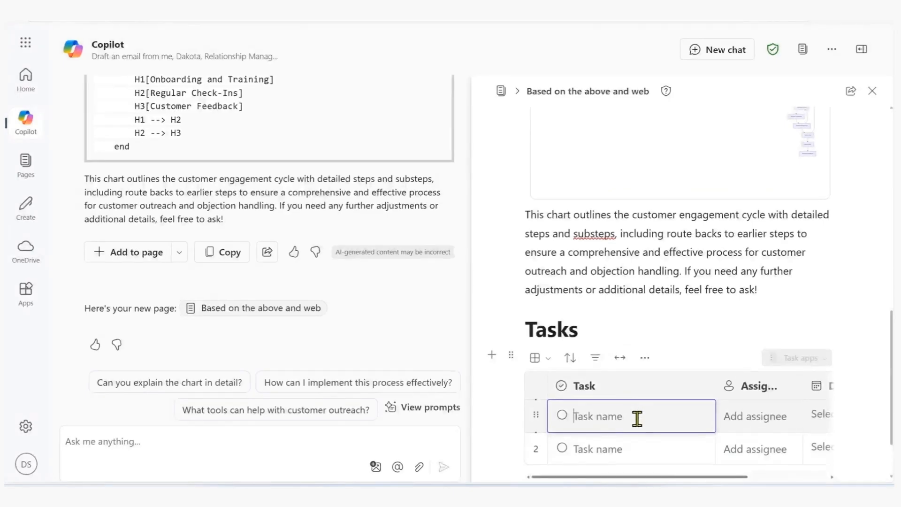
pyautogui.write('Arrange Call with any questions')
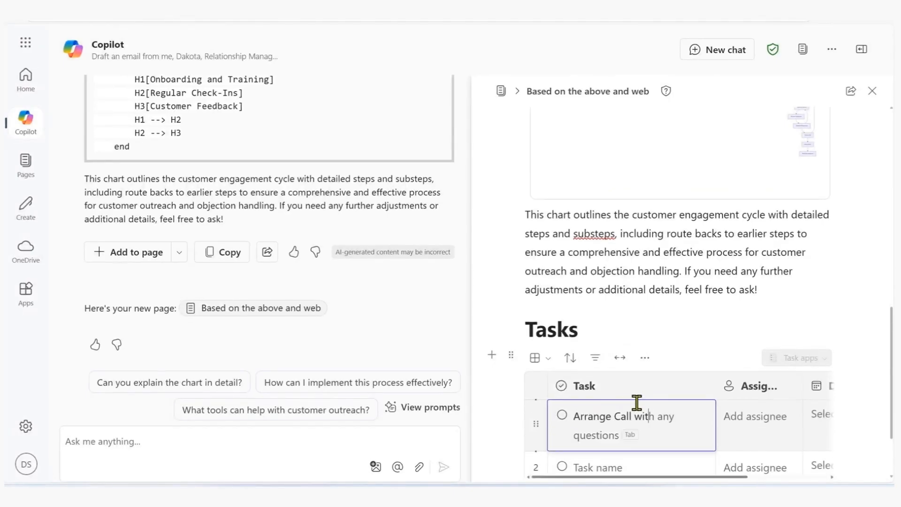
pyautogui.write('Mr Lee')
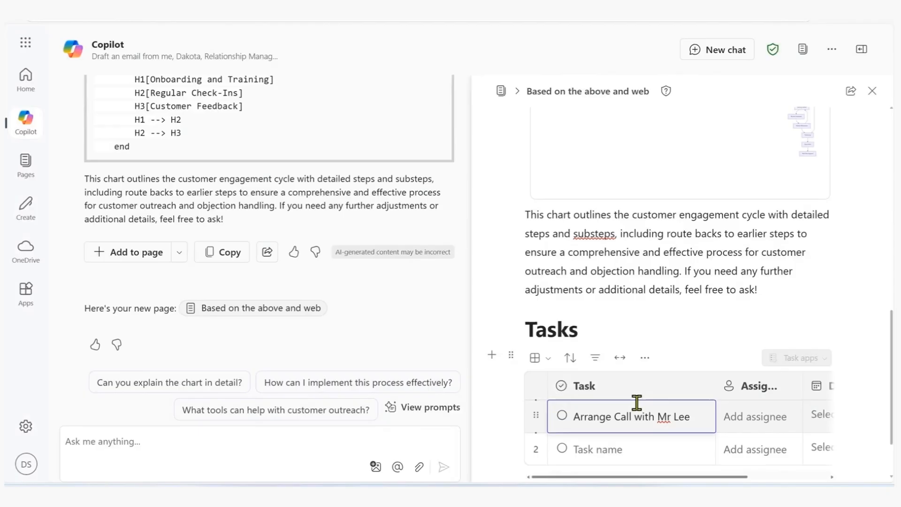
pyautogui.write('Review process flow')
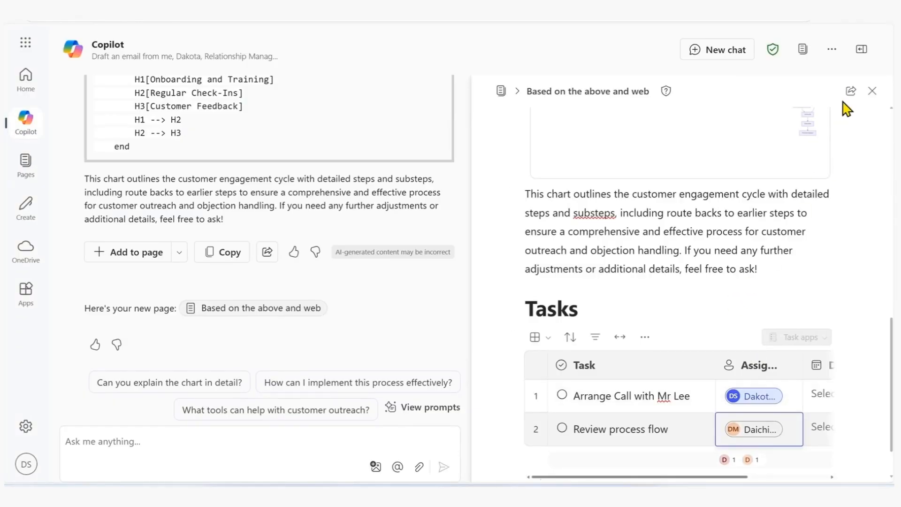
# - Copy the page as an embeddable component via Share > Copy component
pyautogui.click(851, 91)
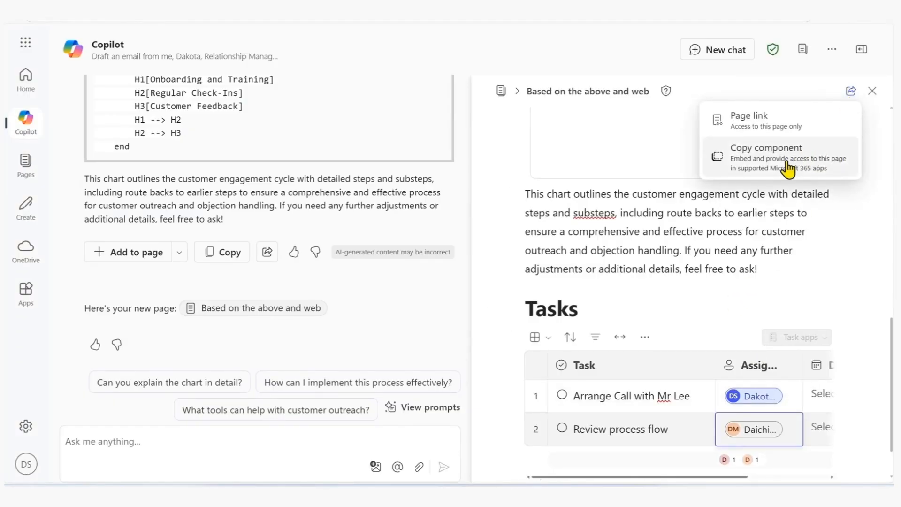
pyautogui.click(767, 147)
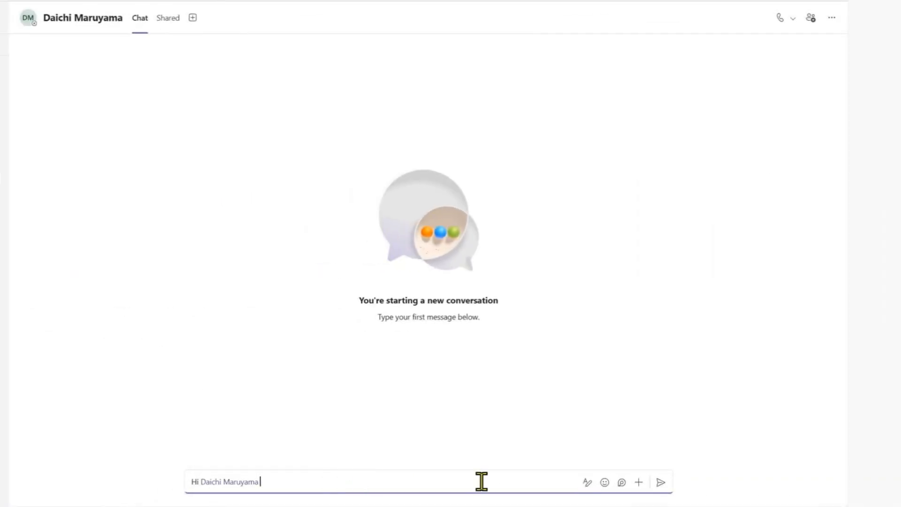
# - Send a Teams message asking to review the customer engagement flow with the Loop component embedded
pyautogui.write(', please help to review the customer')
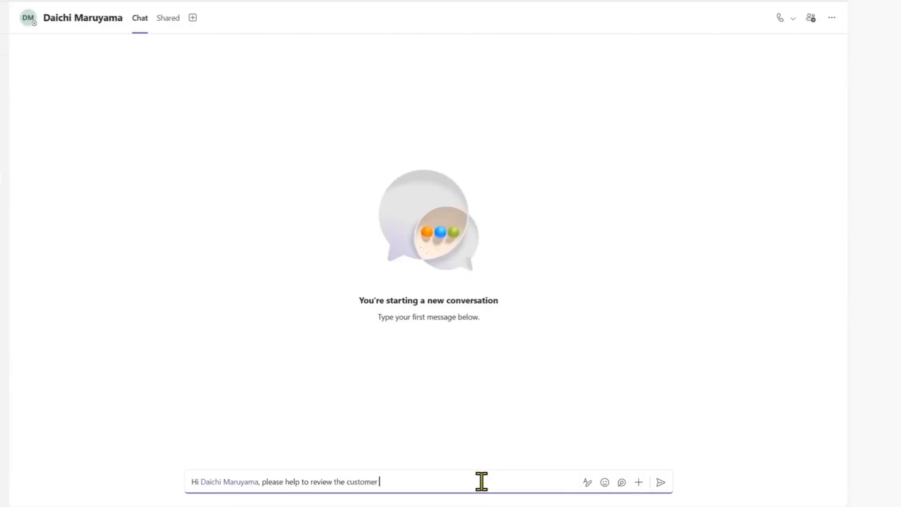
pyautogui.write('engagement flow process i have created here: Based on the above and web 3.loop')
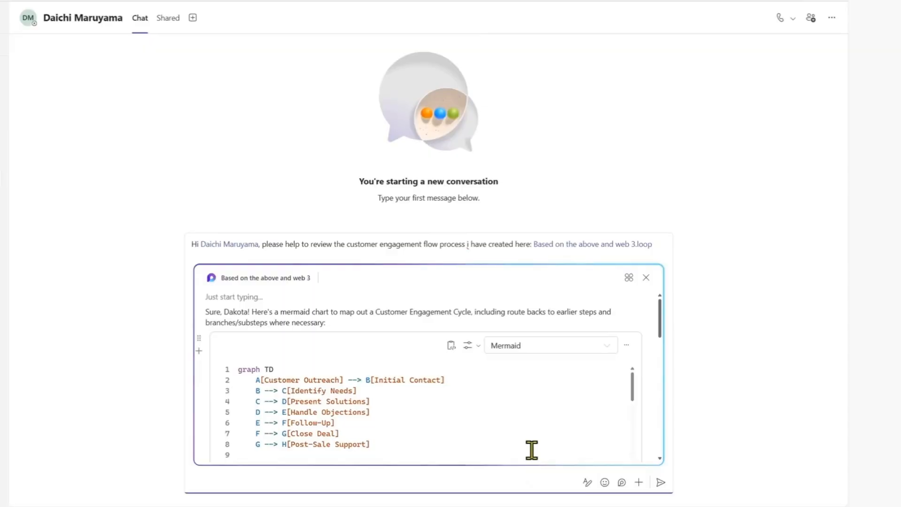
pyautogui.click(660, 482)
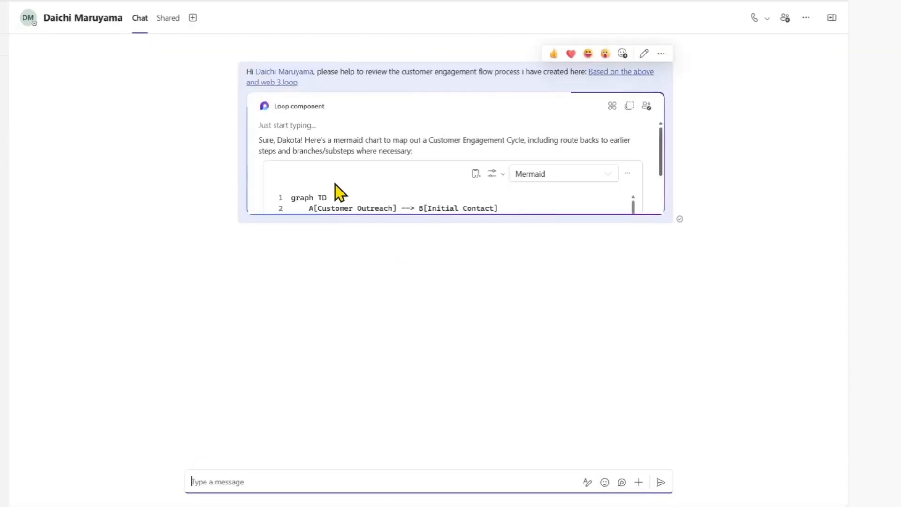